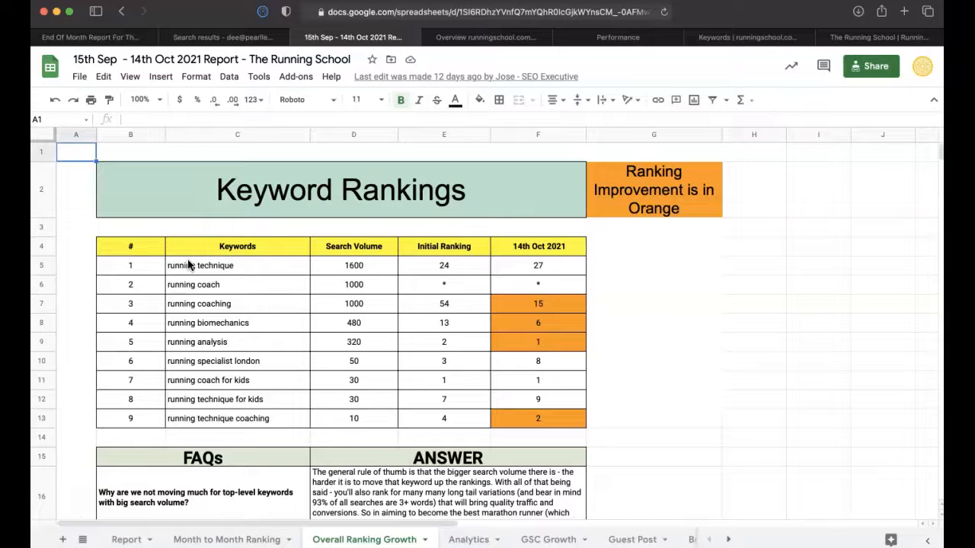
{"action": "mouse_move", "coordinate": [288, 463]}
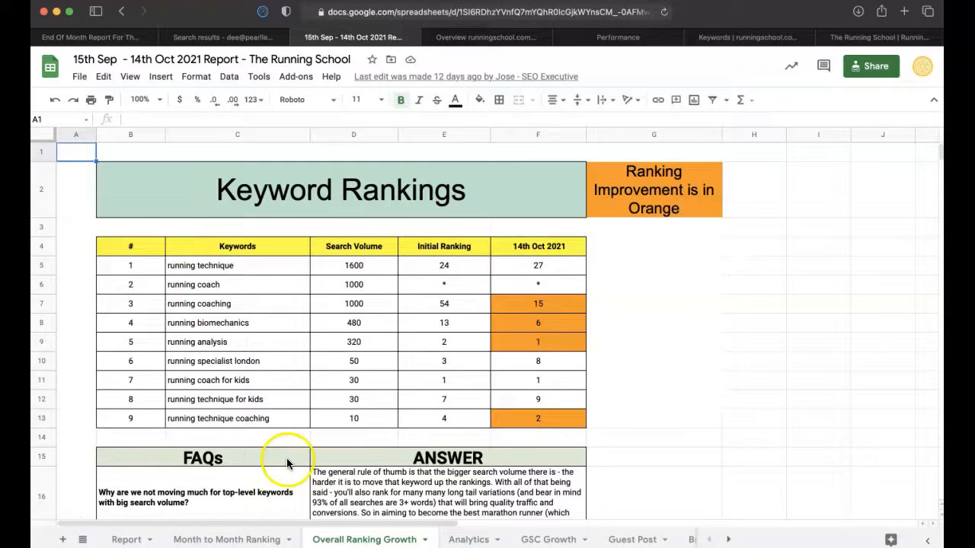
{"action": "mouse_move", "coordinate": [491, 371]}
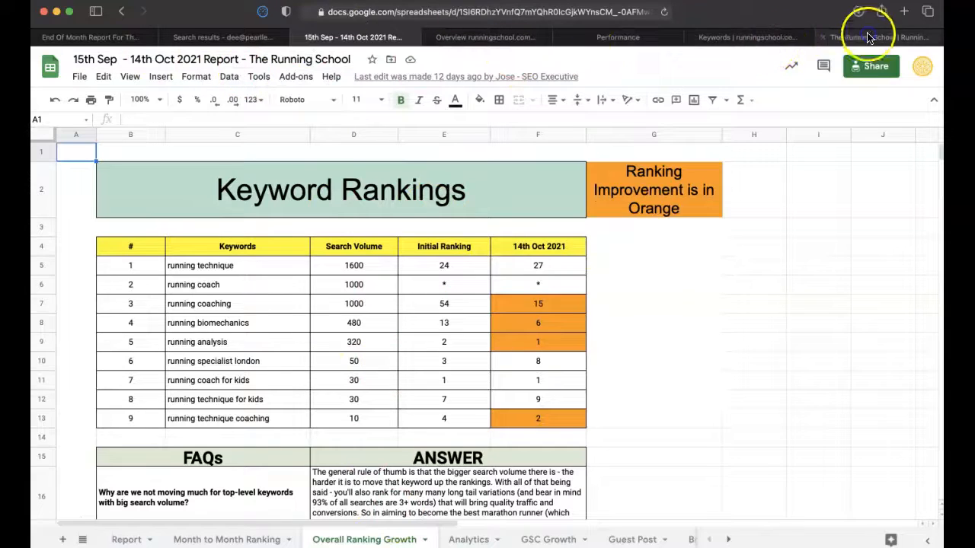
Switch to the runningschool.com homepage and scroll through its content to the footer and back.
{"action": "left_click", "coordinate": [876, 36]}
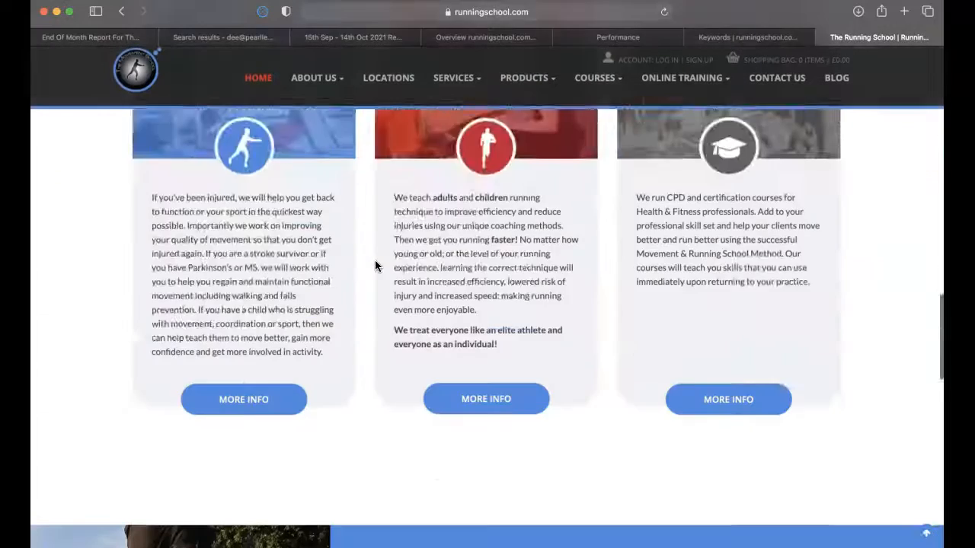
{"action": "scroll", "scroll_direction": "down", "scroll_amount": 3}
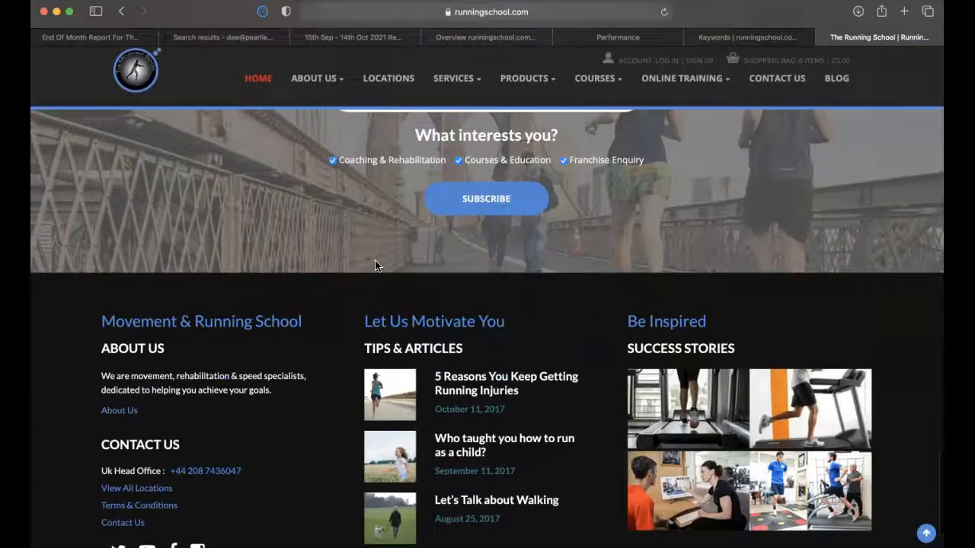
{"action": "scroll", "scroll_direction": "up", "scroll_amount": 3}
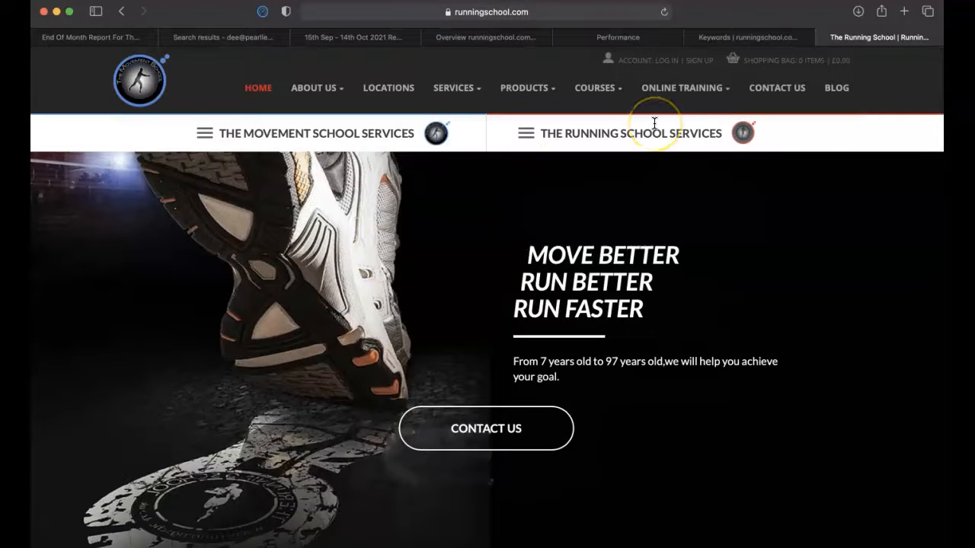
{"action": "mouse_move", "coordinate": [547, 413]}
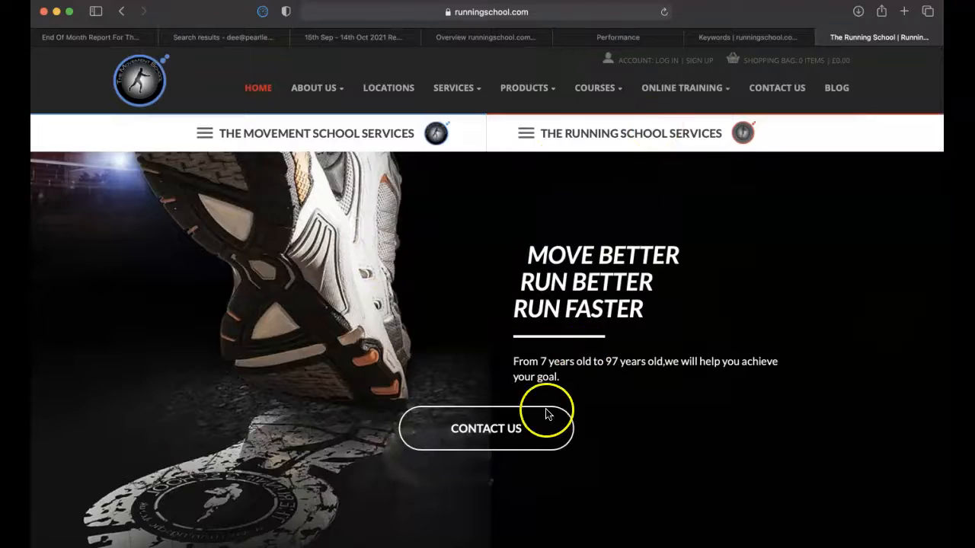
{"action": "scroll", "scroll_direction": "down", "scroll_amount": 3}
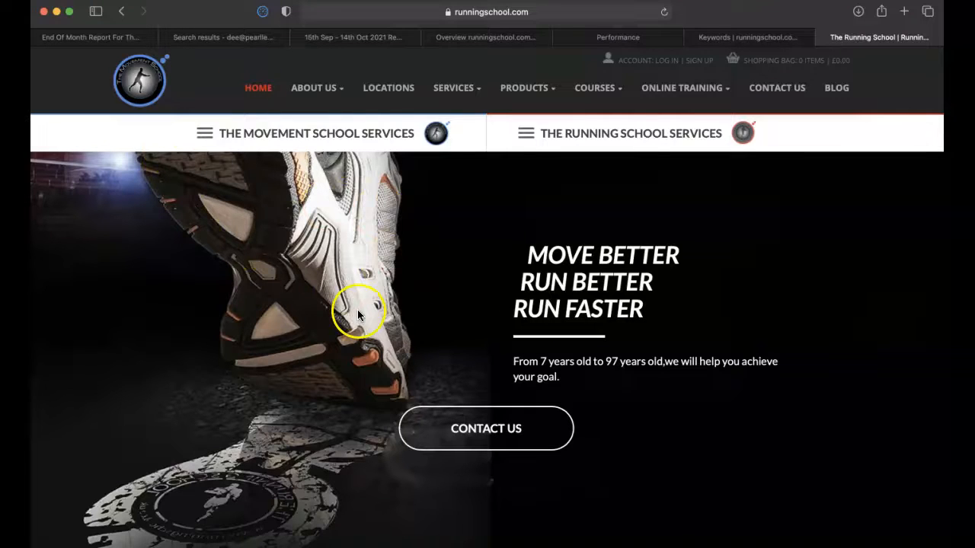
{"action": "mouse_move", "coordinate": [737, 36]}
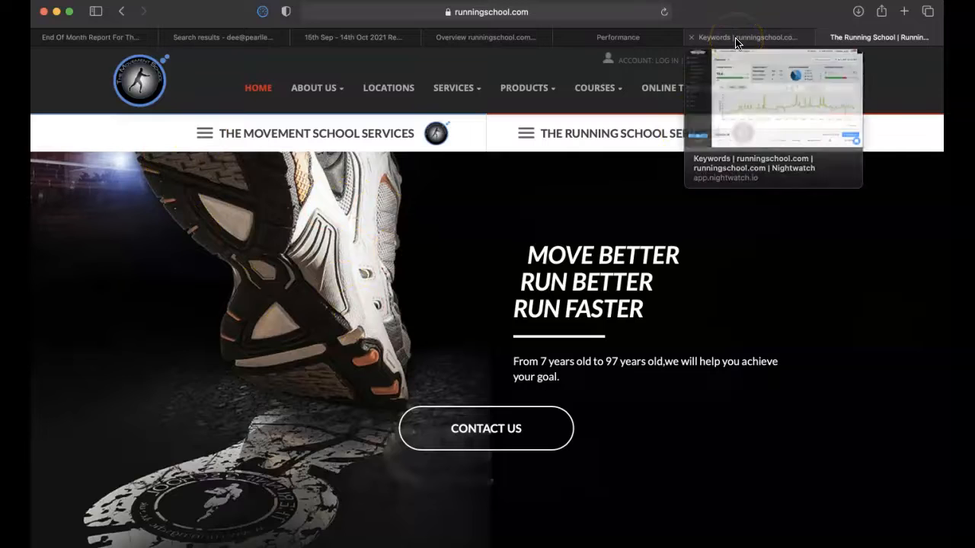
Switch to Nightwatch and scroll the runningschool.com average position and search visibility overview.
{"action": "left_click", "coordinate": [746, 37]}
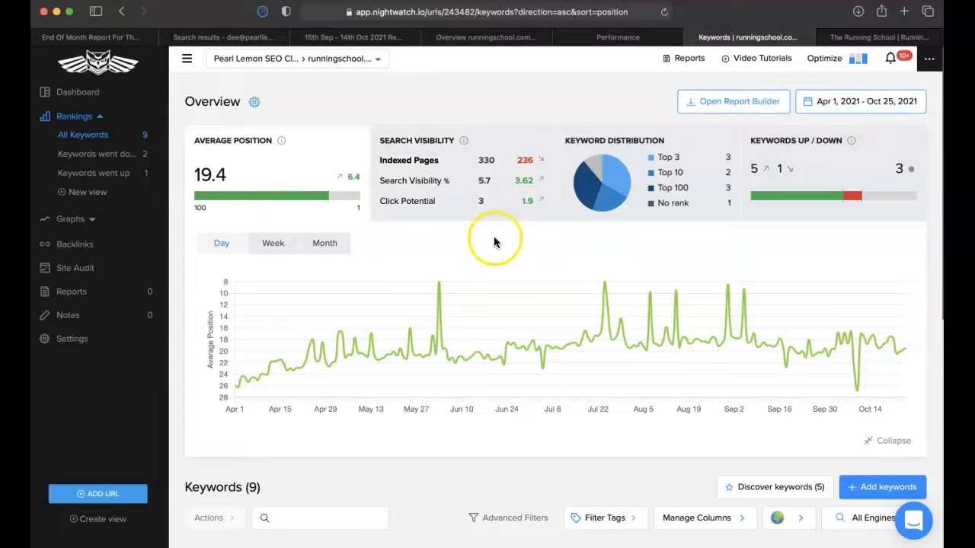
{"action": "mouse_move", "coordinate": [531, 186]}
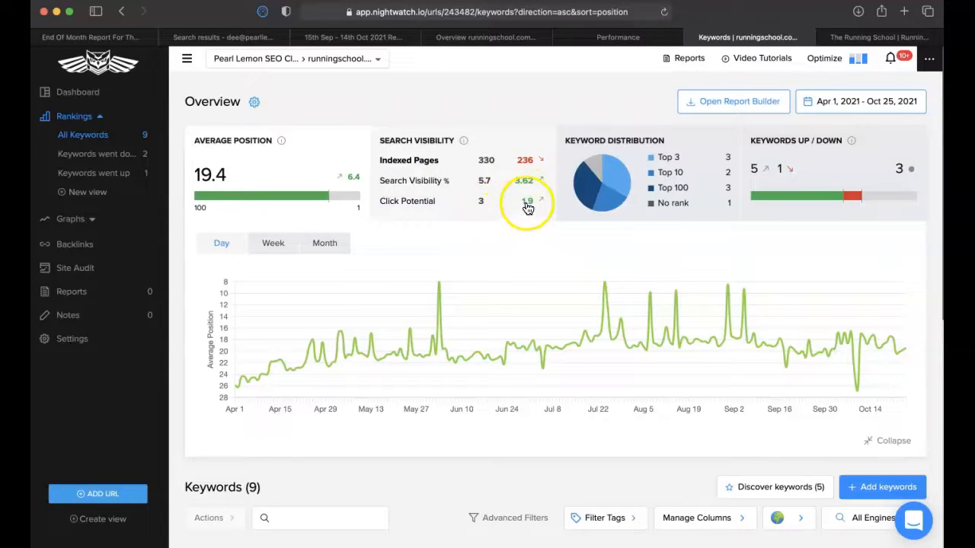
{"action": "scroll", "scroll_direction": "down", "scroll_amount": 3}
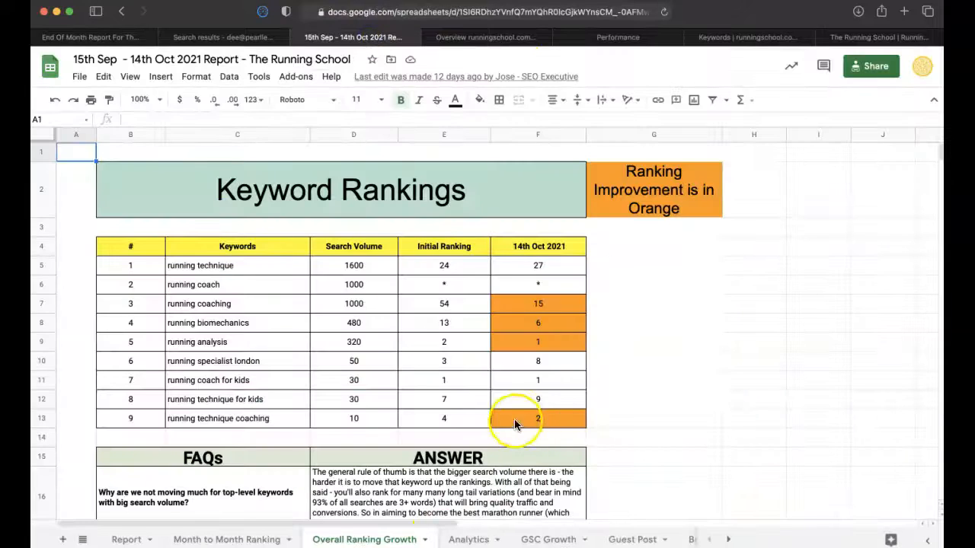
{"action": "mouse_move", "coordinate": [578, 166]}
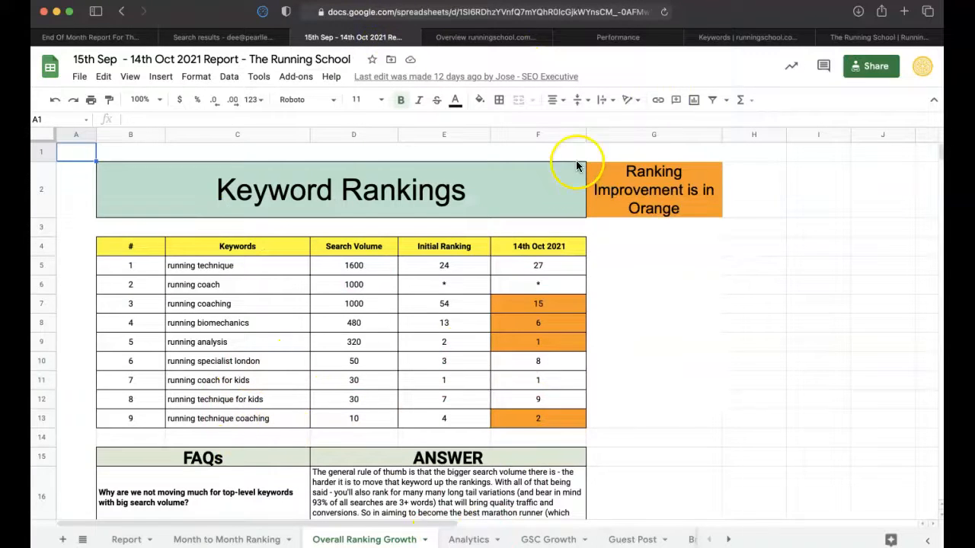
Return from the Keyword Rankings sheet to the Nightwatch rankings overview tab.
{"action": "left_click", "coordinate": [748, 36]}
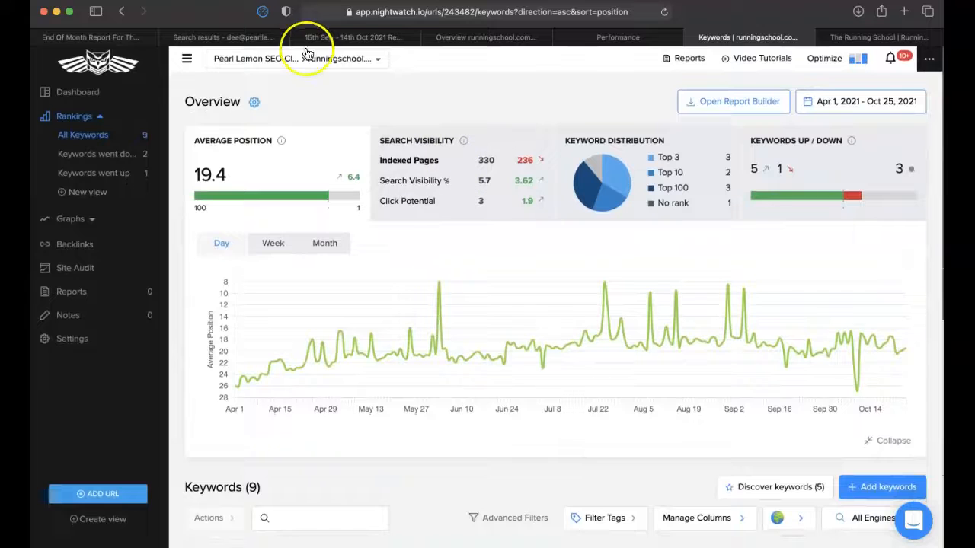
Switch to Search Console's Performance report comparing six months of clicks and impressions.
{"action": "left_click", "coordinate": [617, 36]}
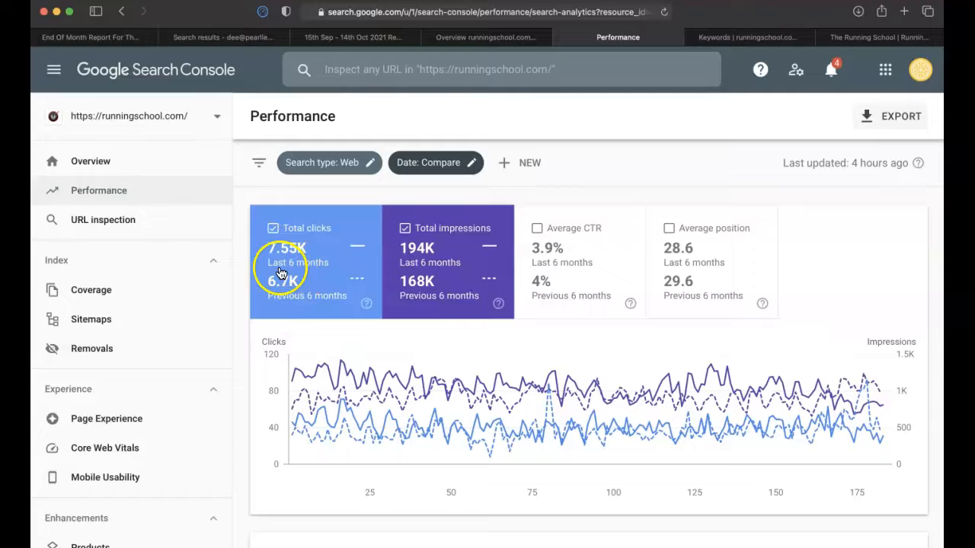
{"action": "mouse_move", "coordinate": [288, 319]}
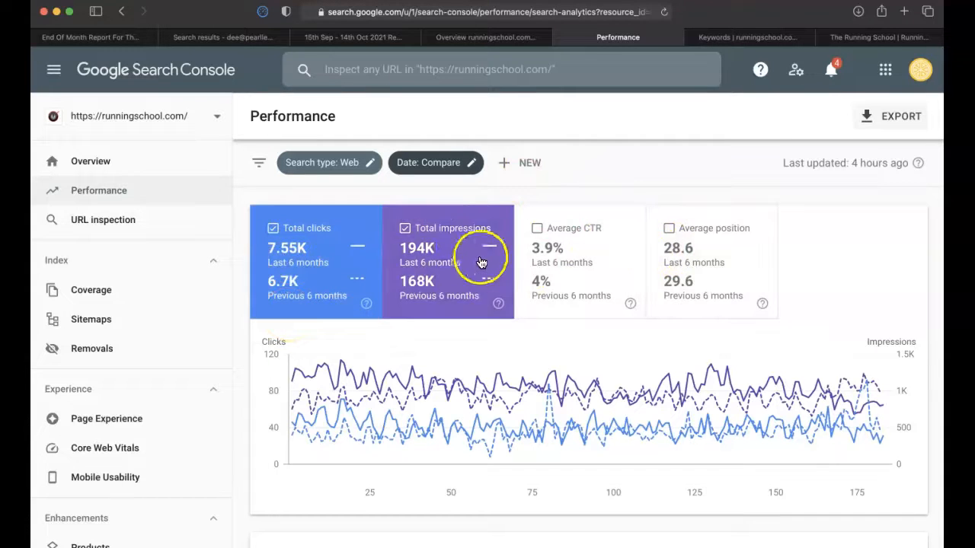
Compare the last 3 months to the previous period and scroll through query click differences.
{"action": "left_click", "coordinate": [428, 163]}
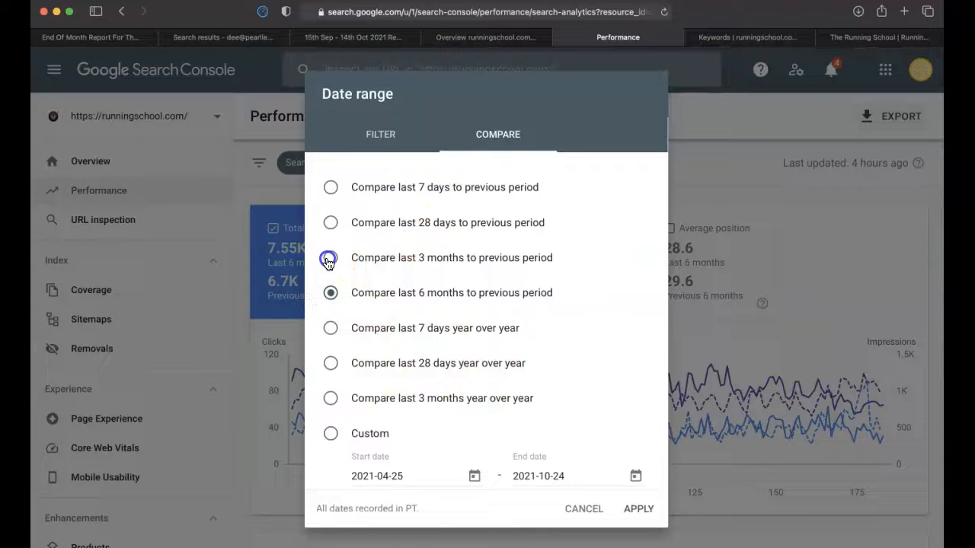
{"action": "left_click", "coordinate": [638, 509]}
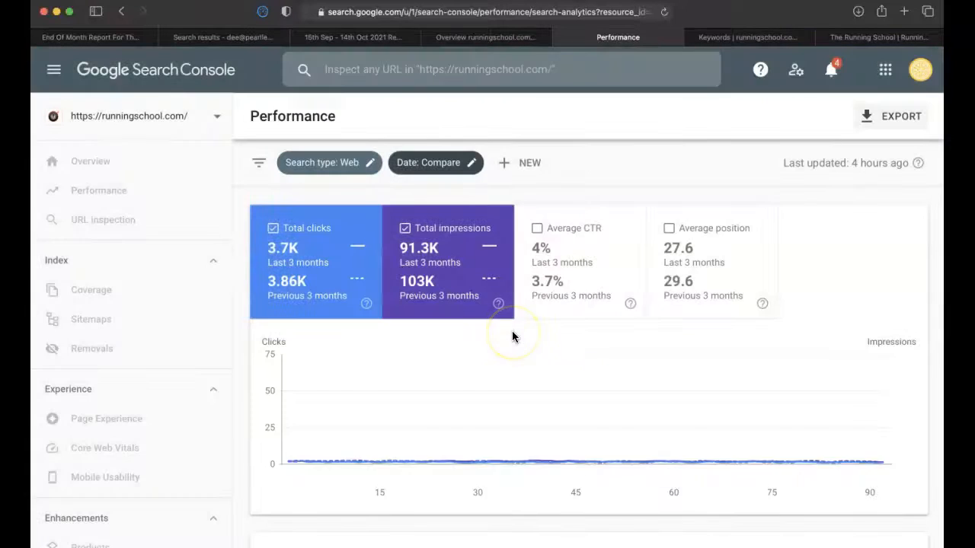
{"action": "scroll", "scroll_direction": "down", "scroll_amount": 3}
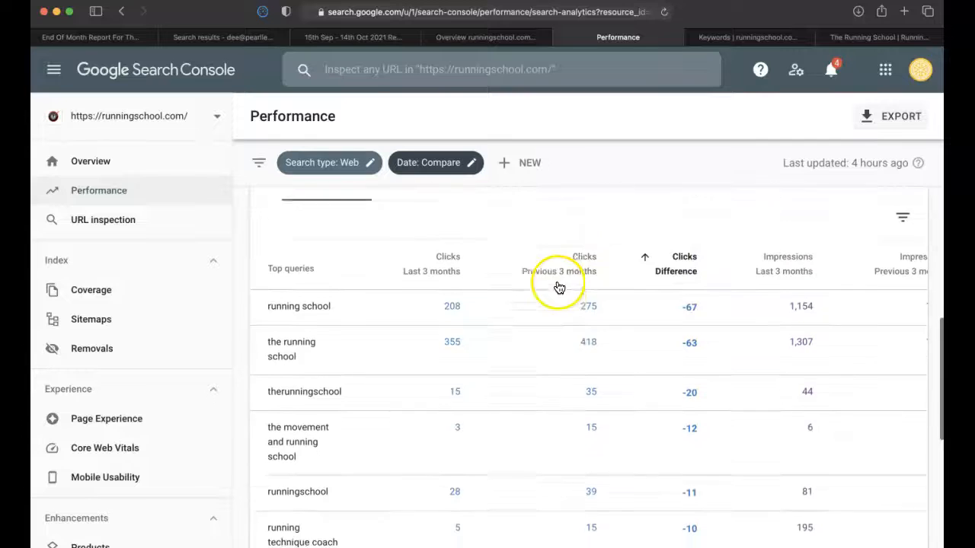
{"action": "scroll", "scroll_direction": "down", "scroll_amount": 3}
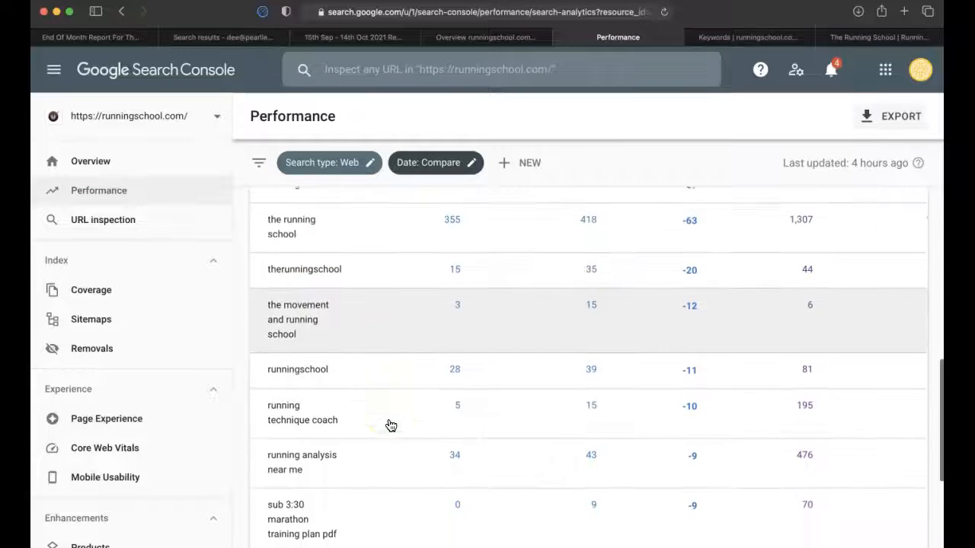
{"action": "scroll", "scroll_direction": "down", "scroll_amount": 3}
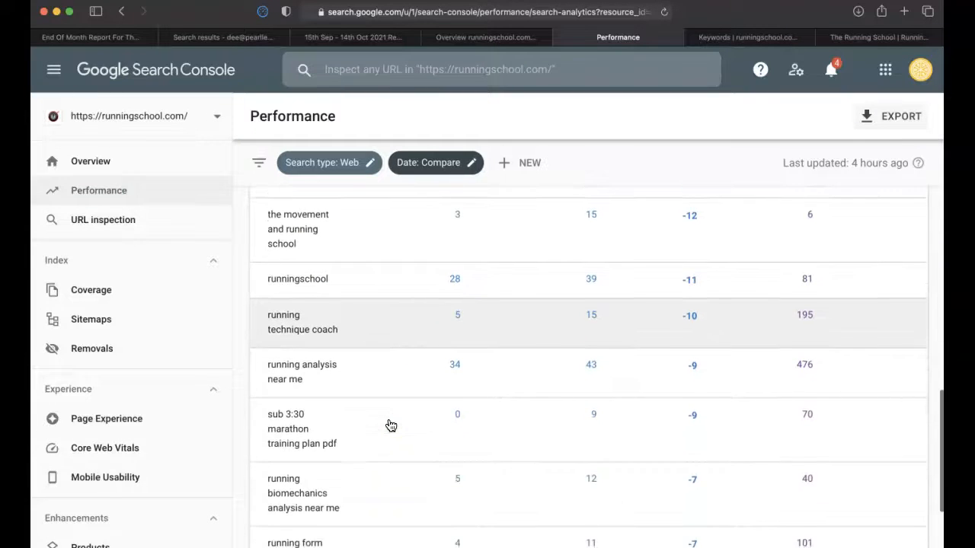
{"action": "scroll", "scroll_direction": "down", "scroll_amount": 3}
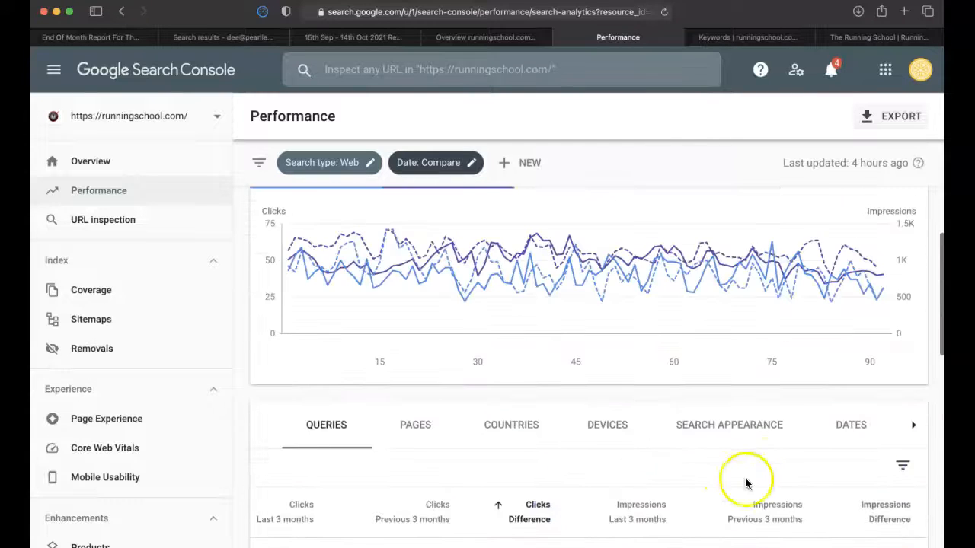
{"action": "scroll", "scroll_direction": "down", "scroll_amount": 3}
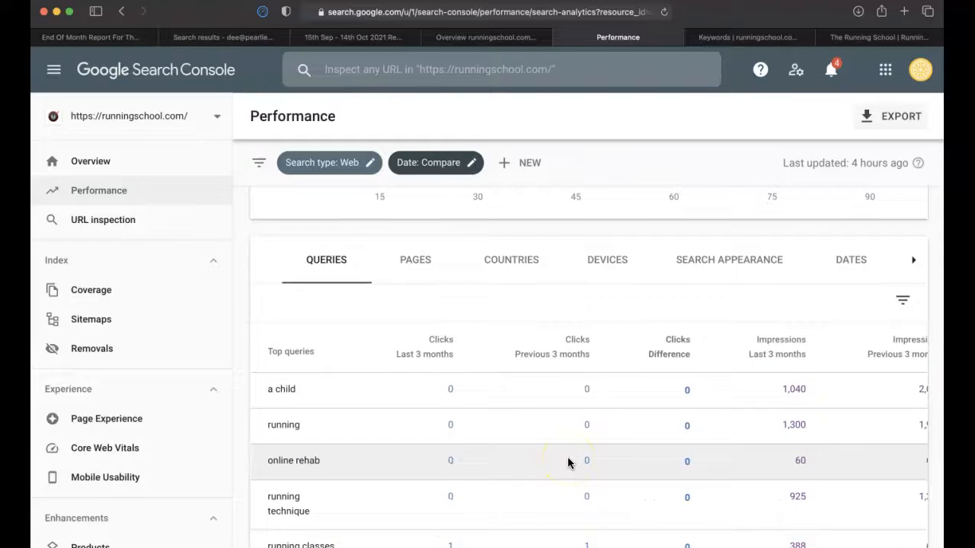
{"action": "scroll", "scroll_direction": "down", "scroll_amount": 3}
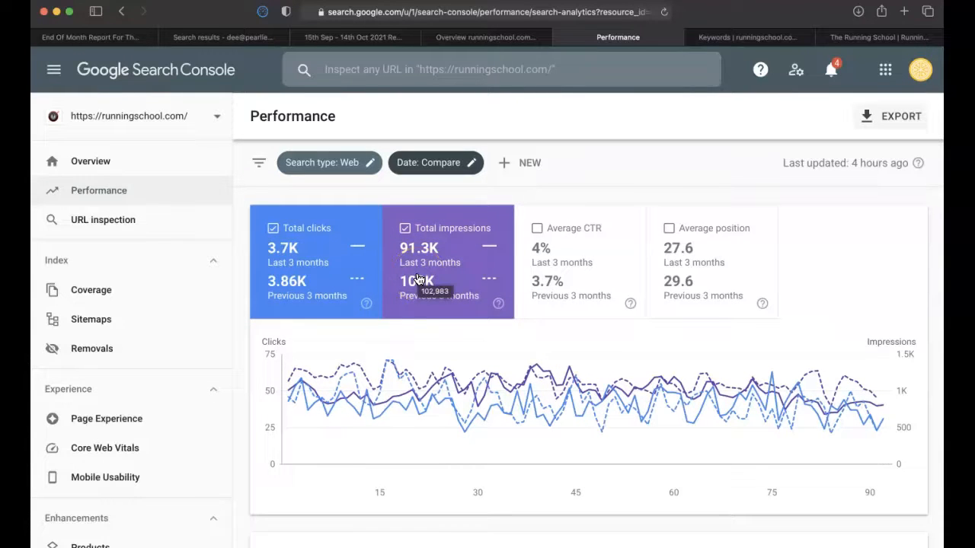
Apply a last-6-months versus previous-period comparison, then move to the Ahrefs Site Explorer tab.
{"action": "left_click", "coordinate": [429, 162]}
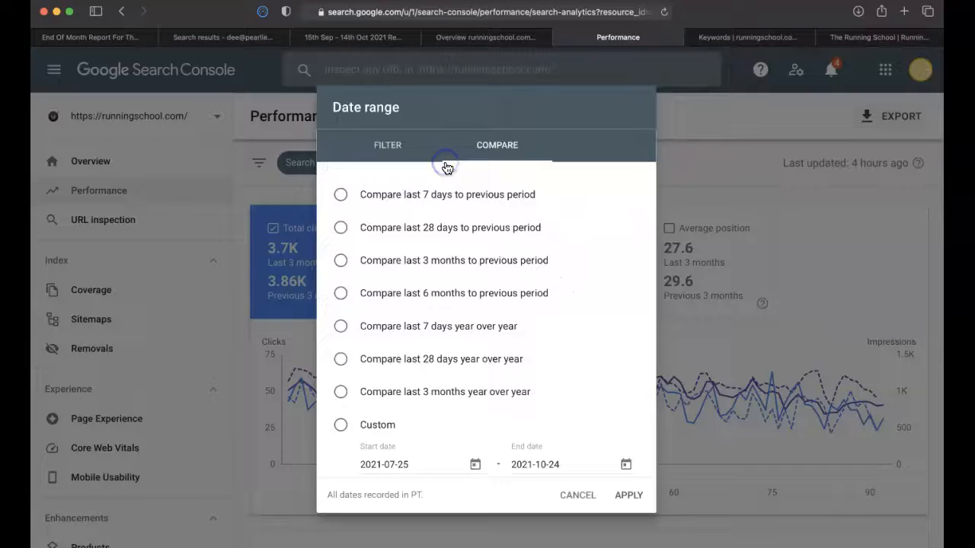
{"action": "left_click", "coordinate": [340, 293]}
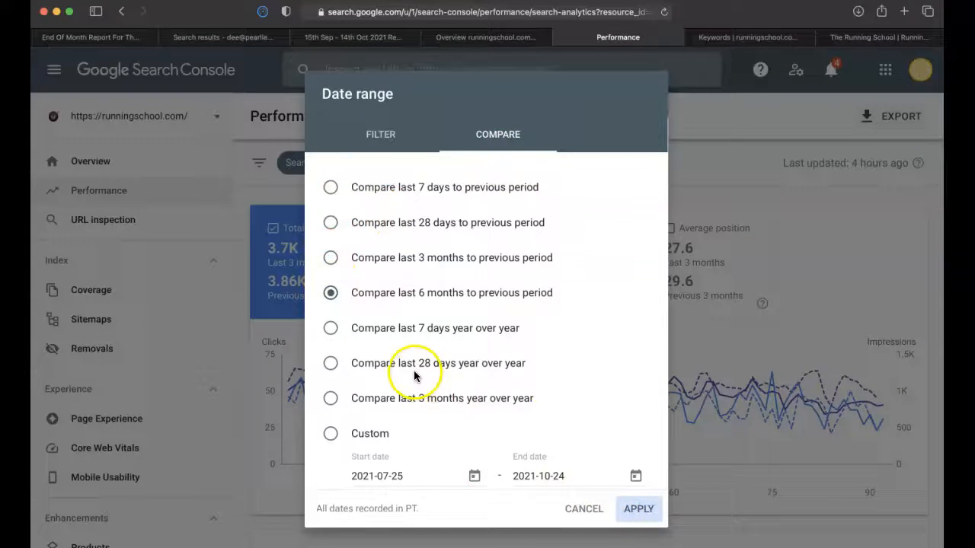
{"action": "left_click", "coordinate": [638, 508]}
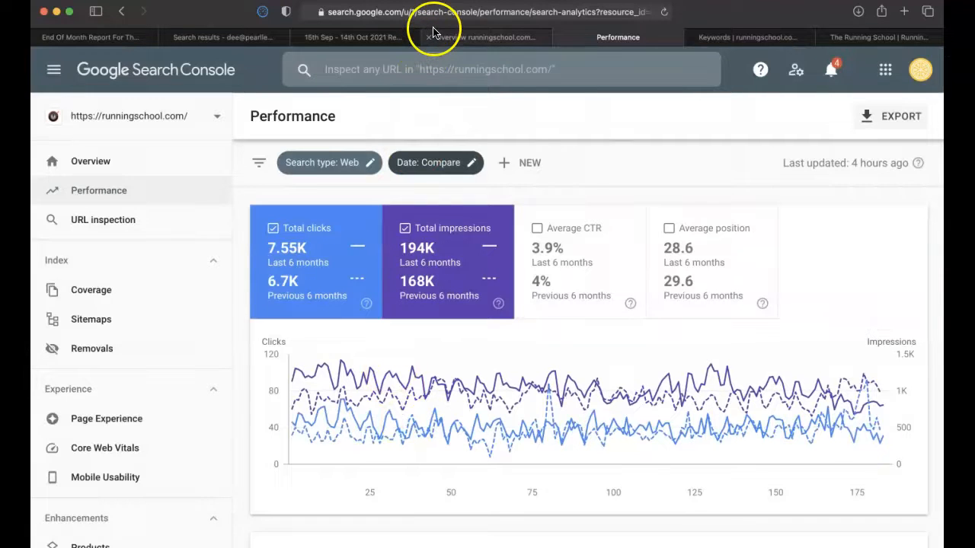
{"action": "left_click", "coordinate": [484, 37]}
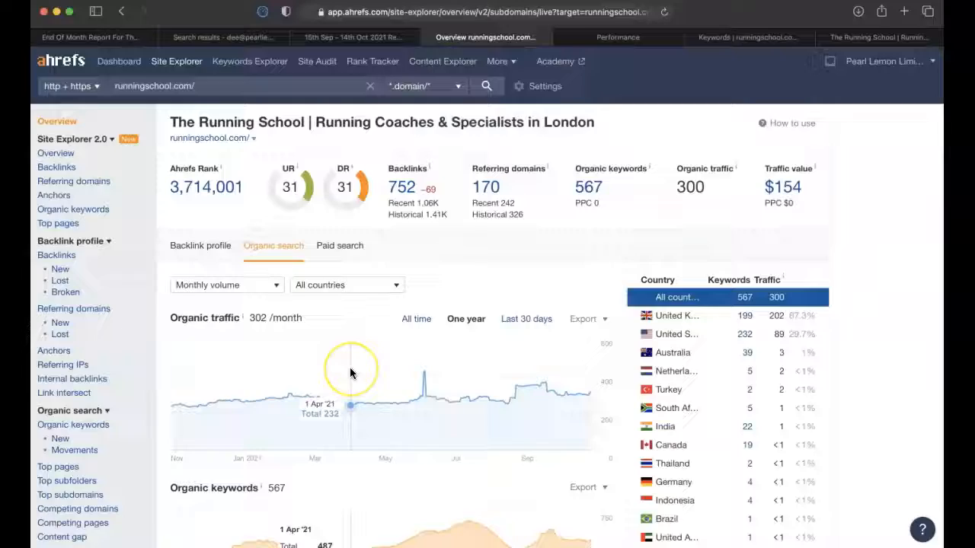
Scroll through Ahrefs organic charts to the Top 5 organic keywords and Top 5 pages tables.
{"action": "scroll", "scroll_direction": "down", "scroll_amount": 3}
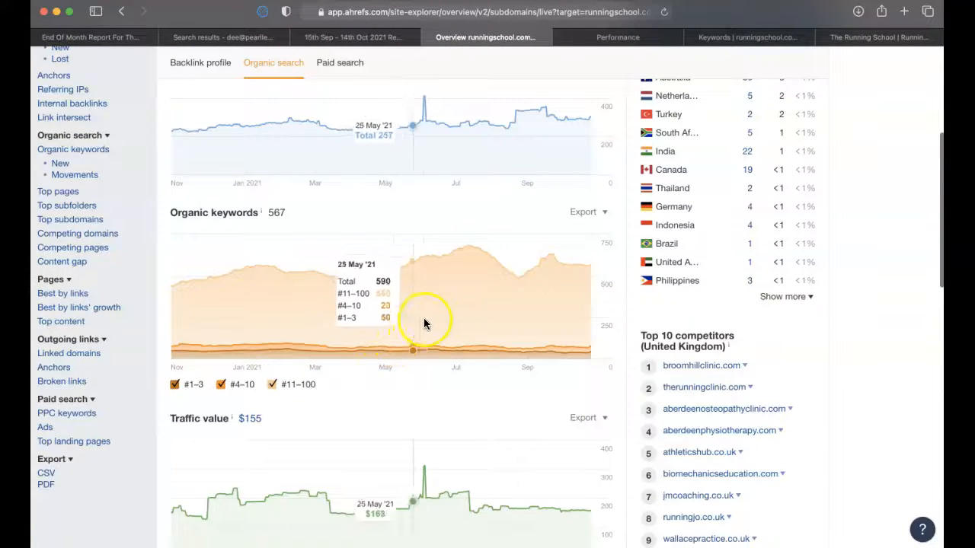
{"action": "mouse_move", "coordinate": [575, 297]}
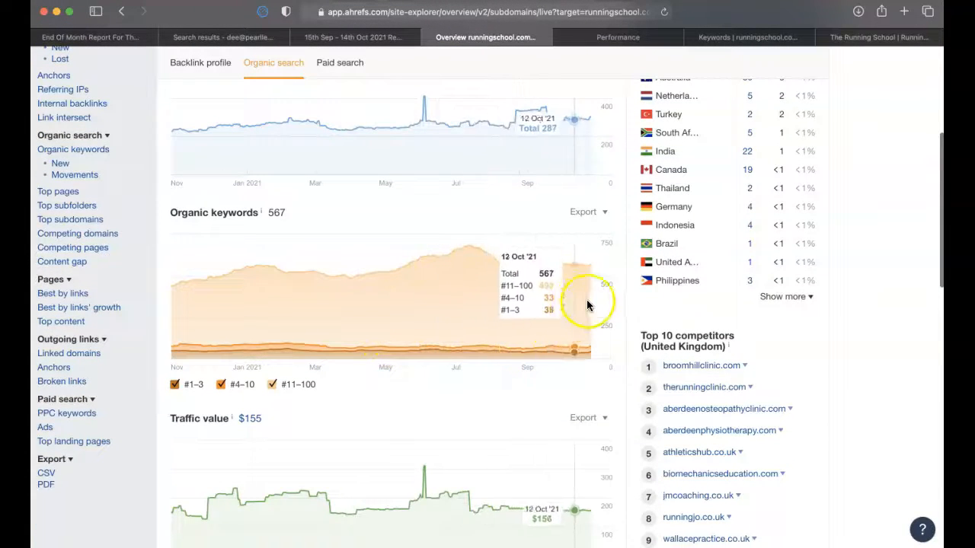
{"action": "mouse_move", "coordinate": [380, 327]}
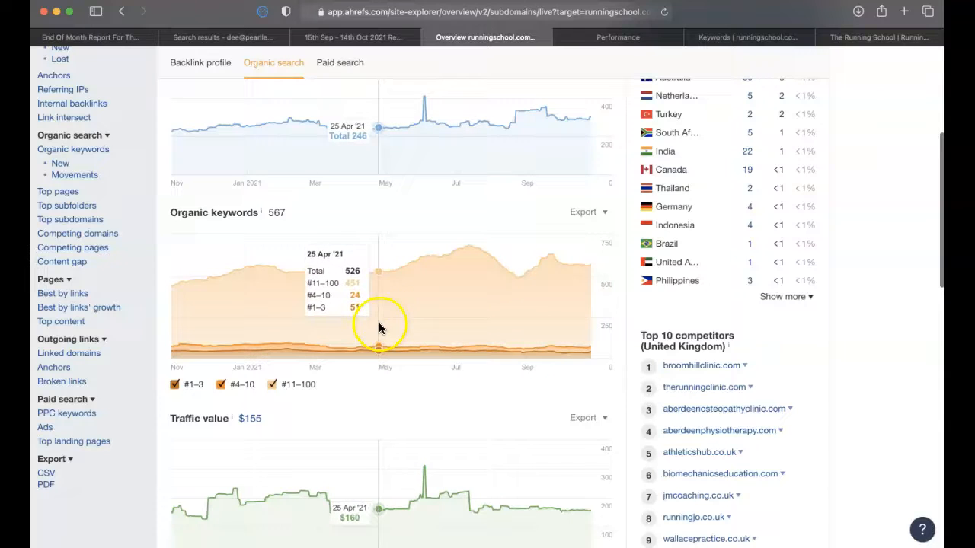
{"action": "scroll", "scroll_direction": "down", "scroll_amount": 3}
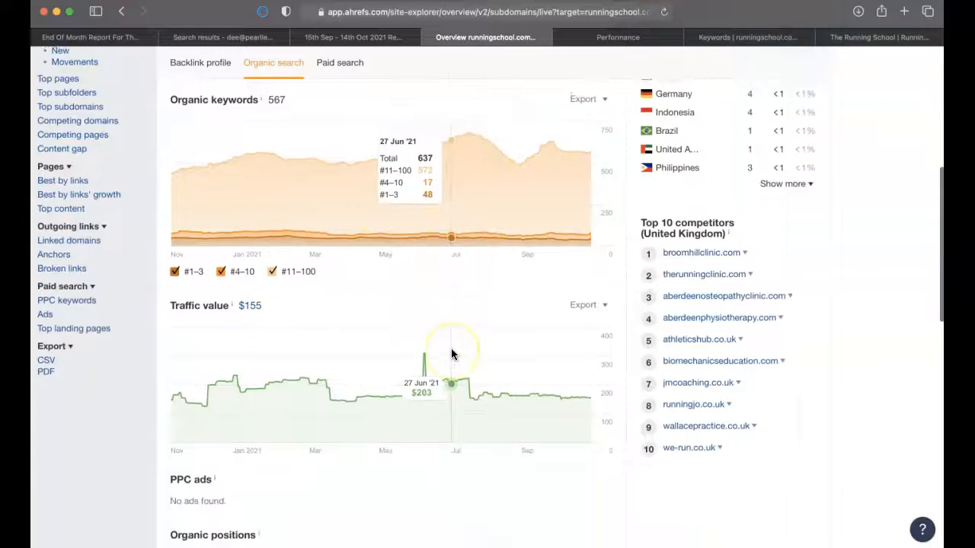
{"action": "scroll", "scroll_direction": "down", "scroll_amount": 3}
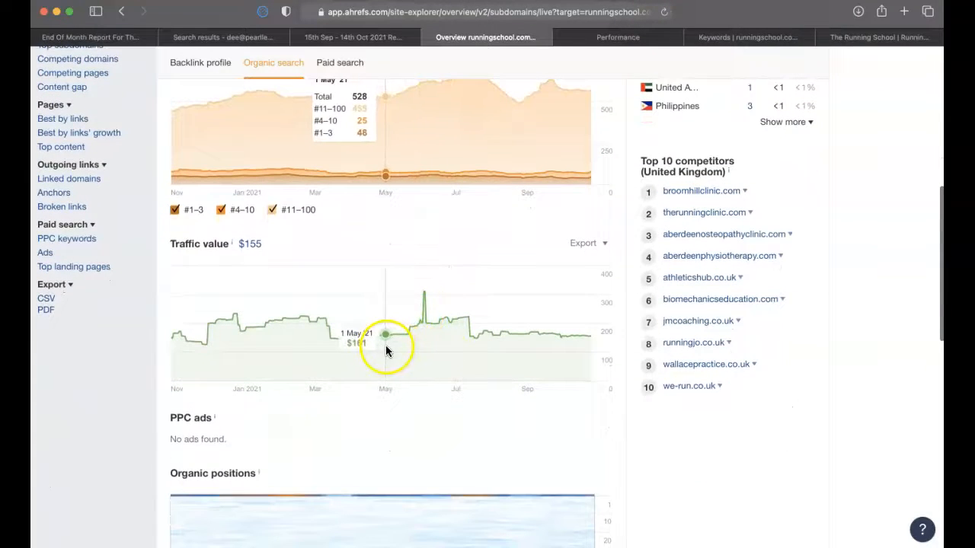
{"action": "scroll", "scroll_direction": "down", "scroll_amount": 3}
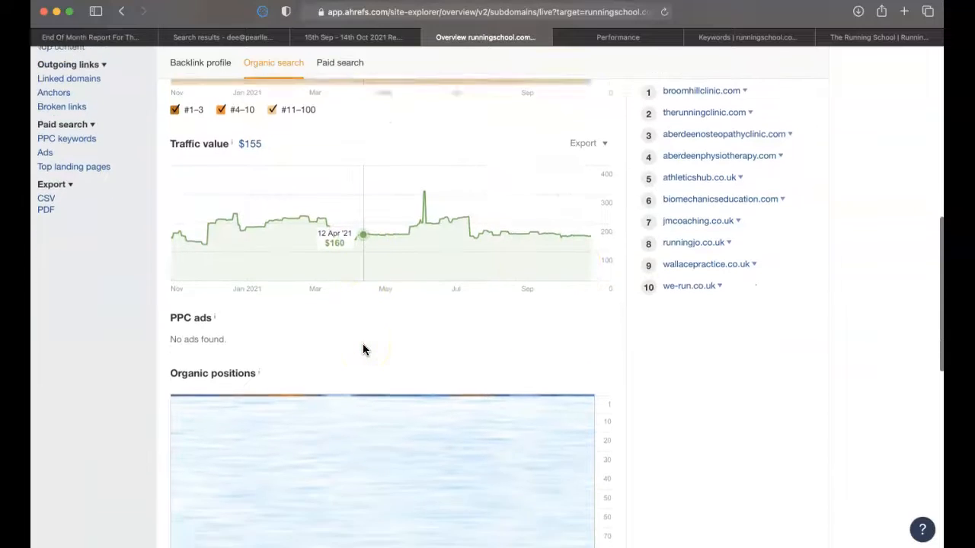
{"action": "scroll", "scroll_direction": "down", "scroll_amount": 3}
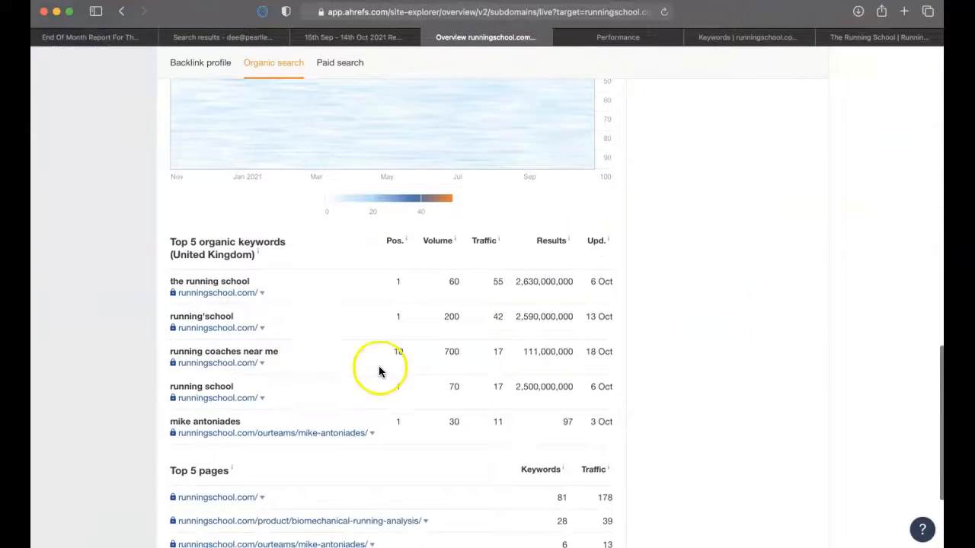
{"action": "scroll", "scroll_direction": "down", "scroll_amount": 3}
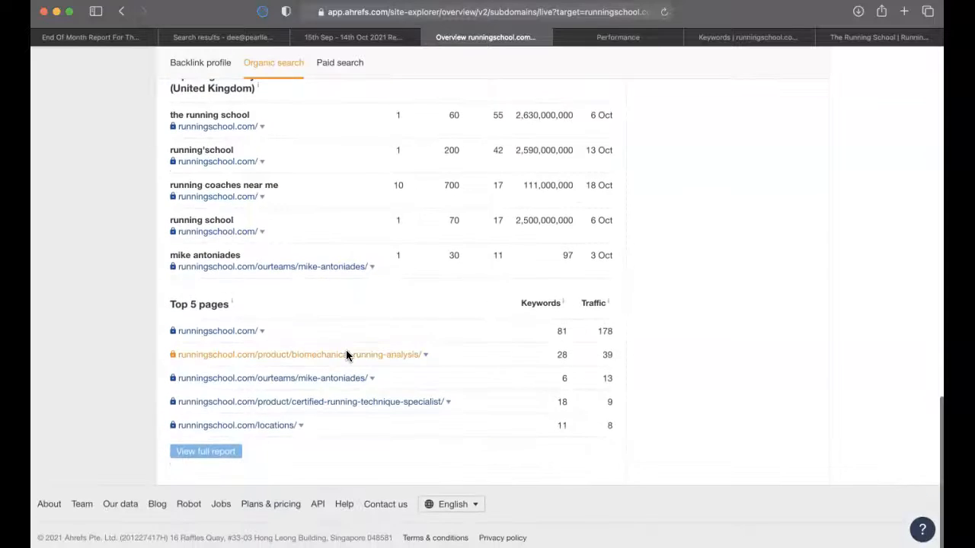
{"action": "scroll", "scroll_direction": "up", "scroll_amount": 3}
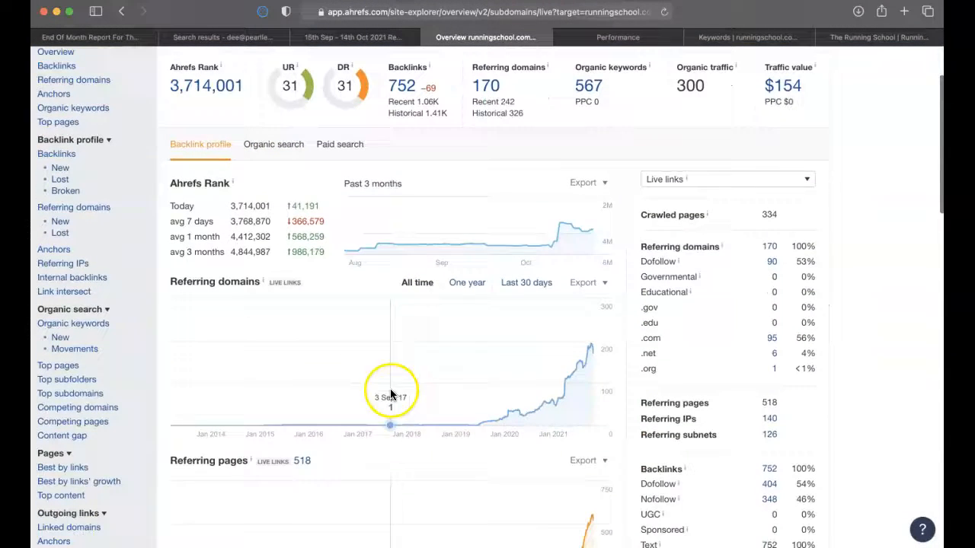
Set the referring domains chart to One year and scroll through domain rating and new/lost backlinks.
{"action": "left_click", "coordinate": [467, 271]}
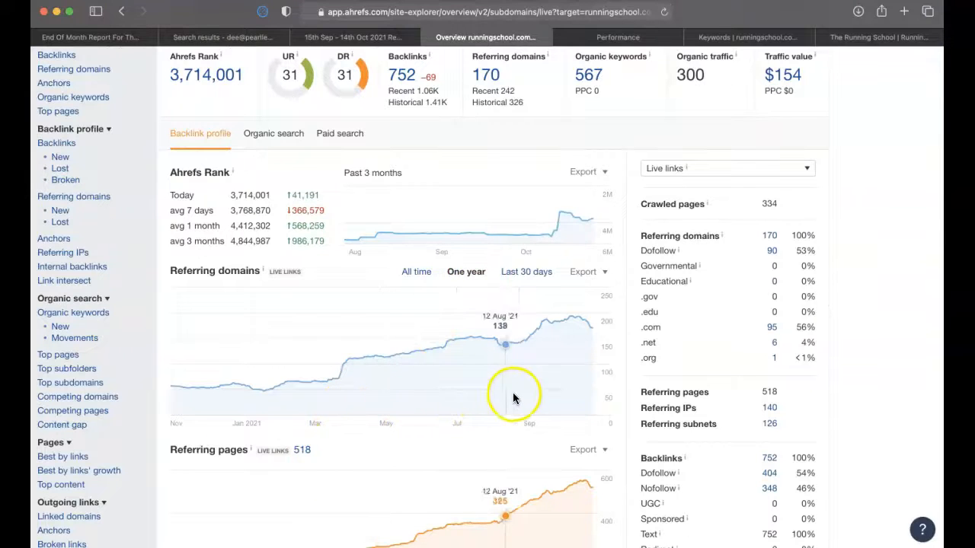
{"action": "scroll", "scroll_direction": "down", "scroll_amount": 3}
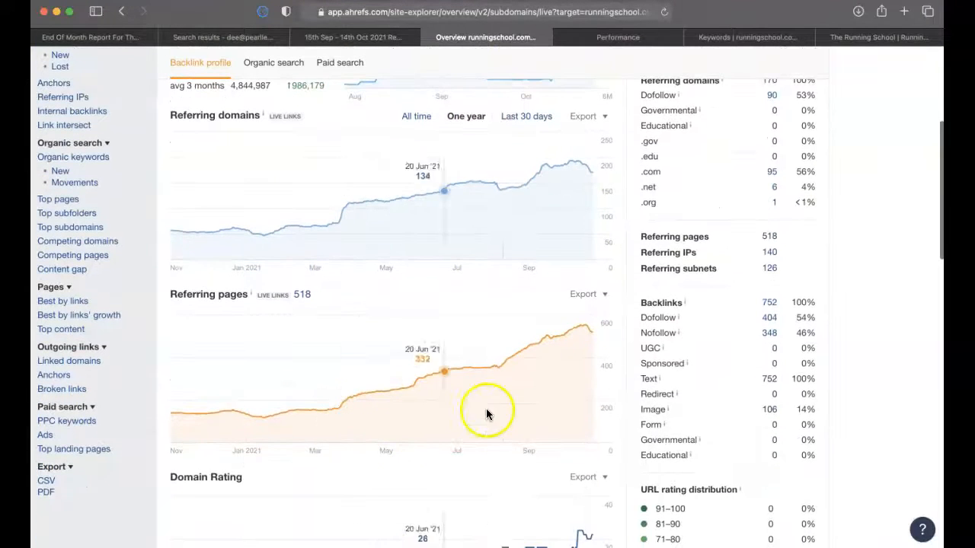
{"action": "scroll", "scroll_direction": "down", "scroll_amount": 3}
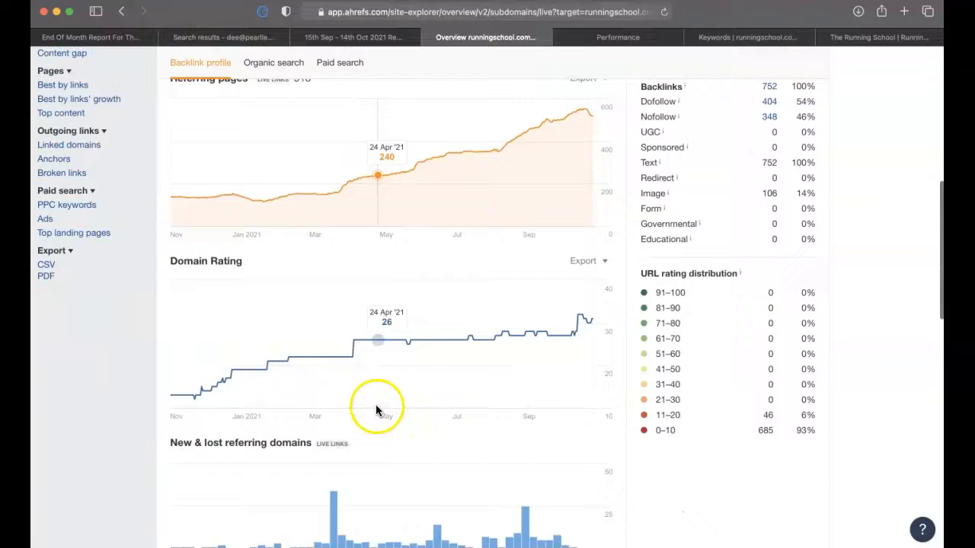
{"action": "mouse_move", "coordinate": [596, 375]}
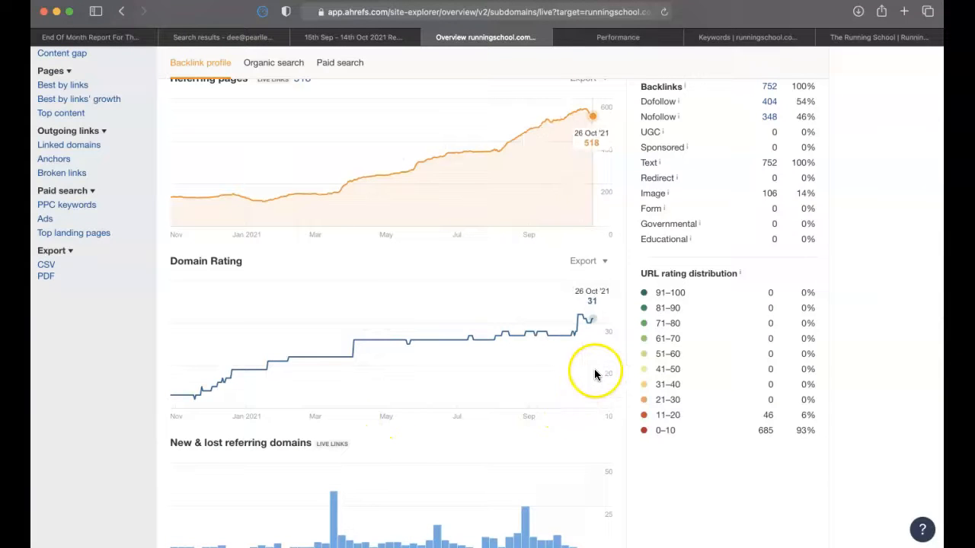
{"action": "scroll", "scroll_direction": "down", "scroll_amount": 3}
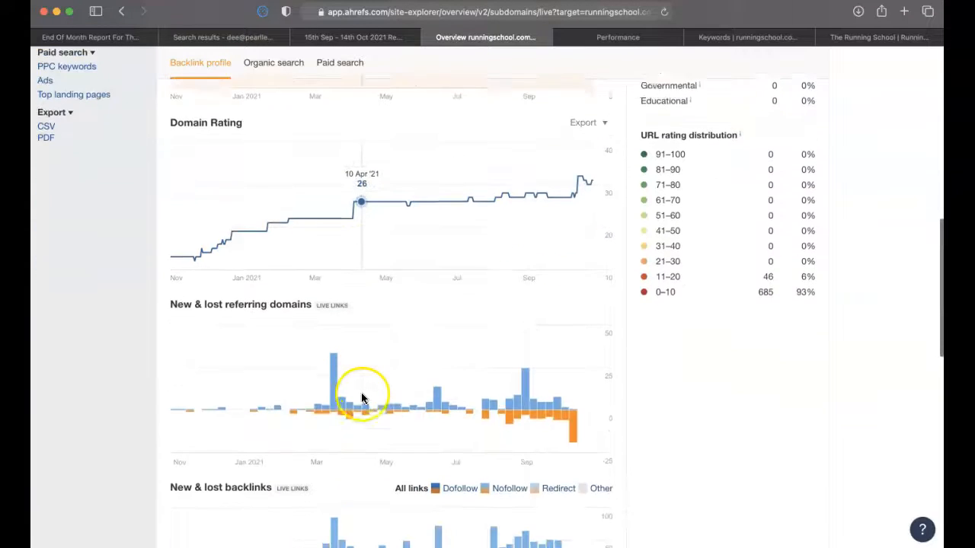
{"action": "scroll", "scroll_direction": "down", "scroll_amount": 3}
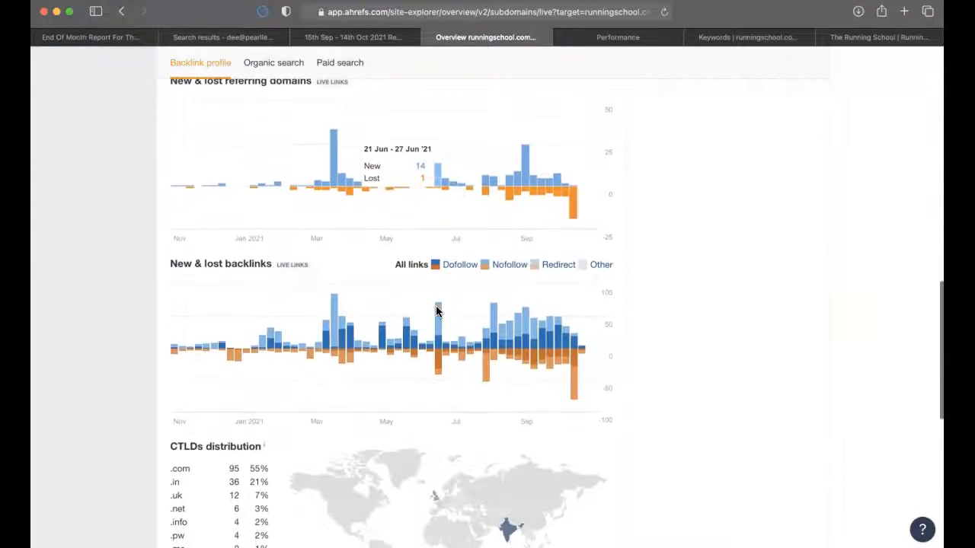
{"action": "mouse_move", "coordinate": [437, 311]}
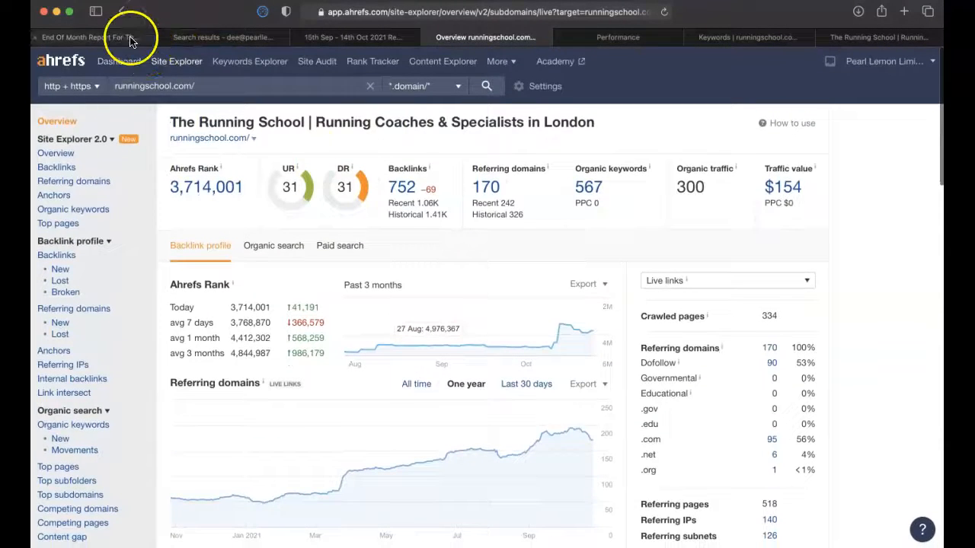
Open the 'Content we need from you' email and expand Atit's reply containing the sheet links.
{"action": "left_click", "coordinate": [89, 37]}
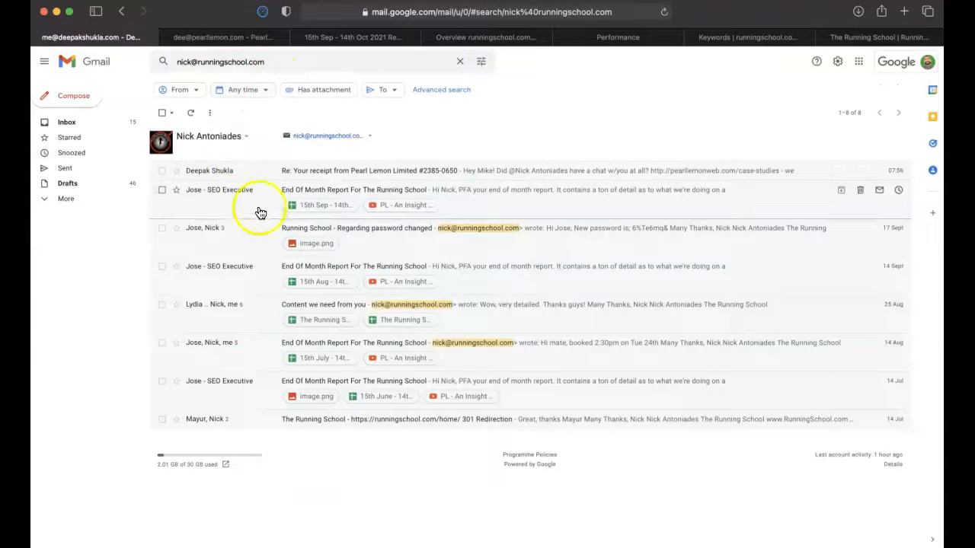
{"action": "left_click", "coordinate": [322, 304]}
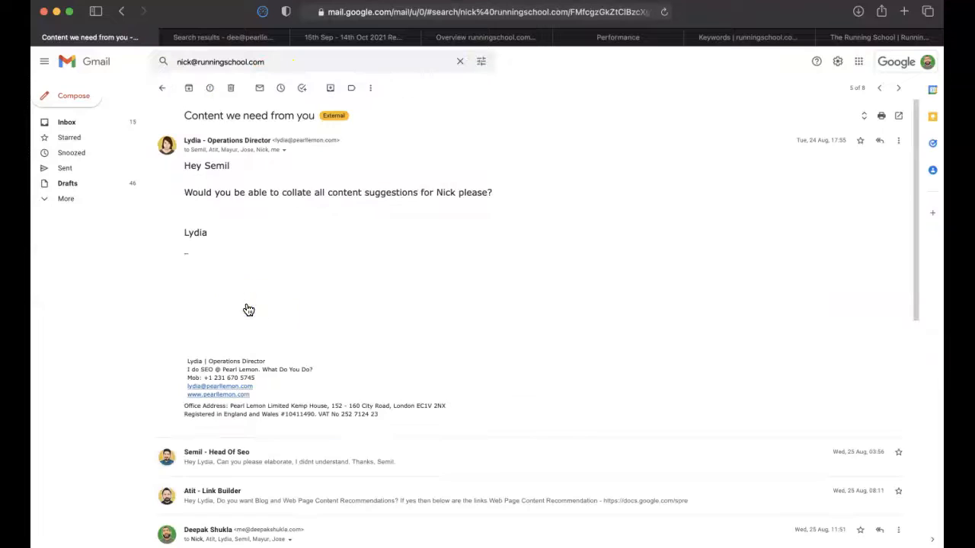
{"action": "scroll", "scroll_direction": "down", "scroll_amount": 3}
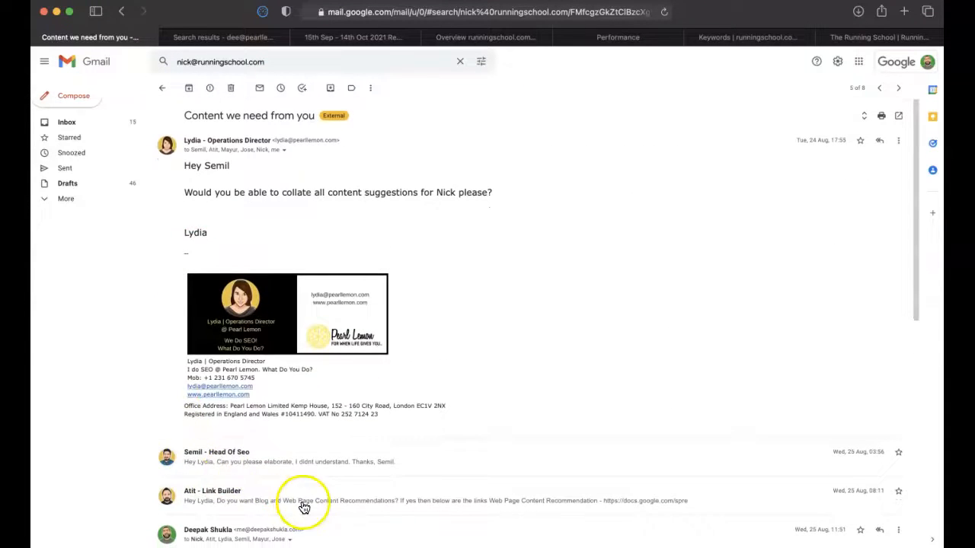
{"action": "left_click", "coordinate": [304, 501]}
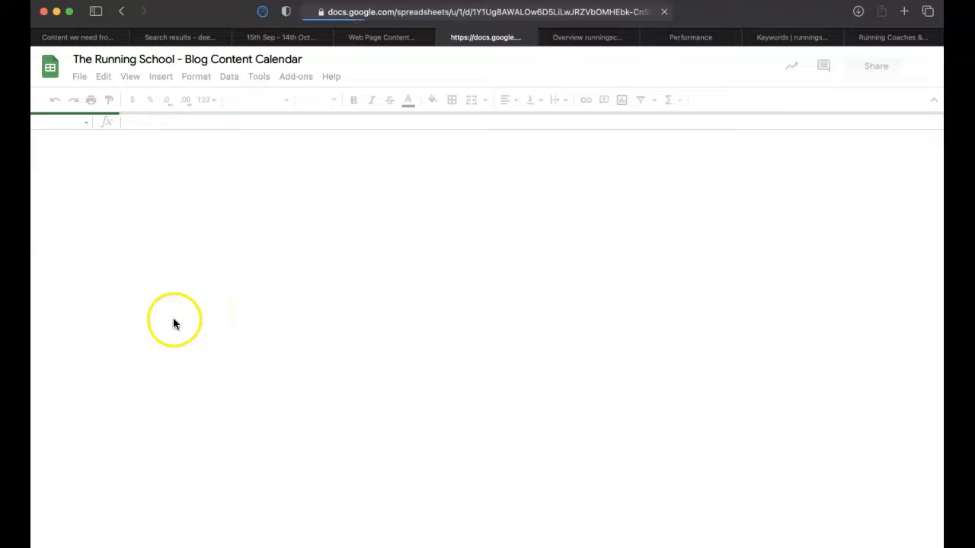
Review the Money Page Upgrades sheet, dismiss the account notice, then switch to Blog Content Calendar.
{"action": "left_click", "coordinate": [381, 37]}
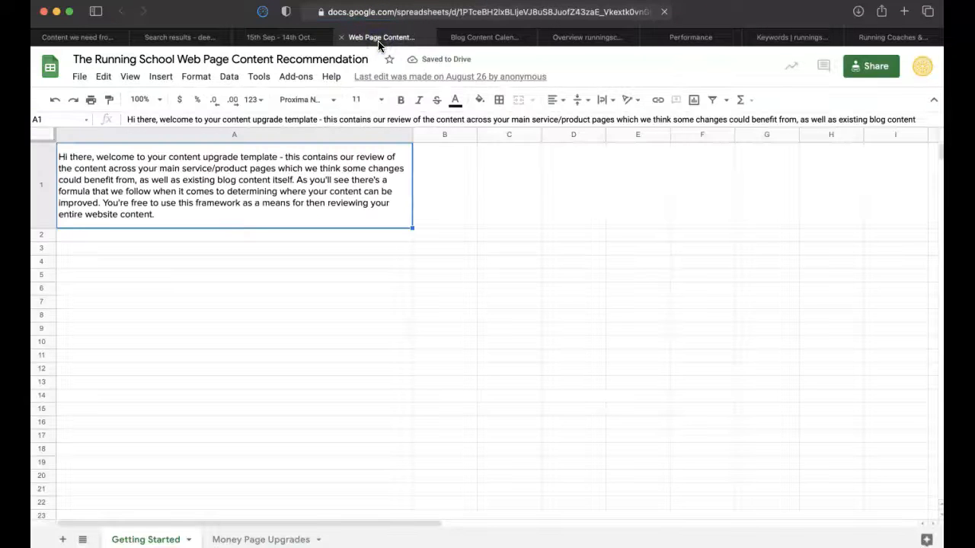
{"action": "left_click", "coordinate": [921, 66]}
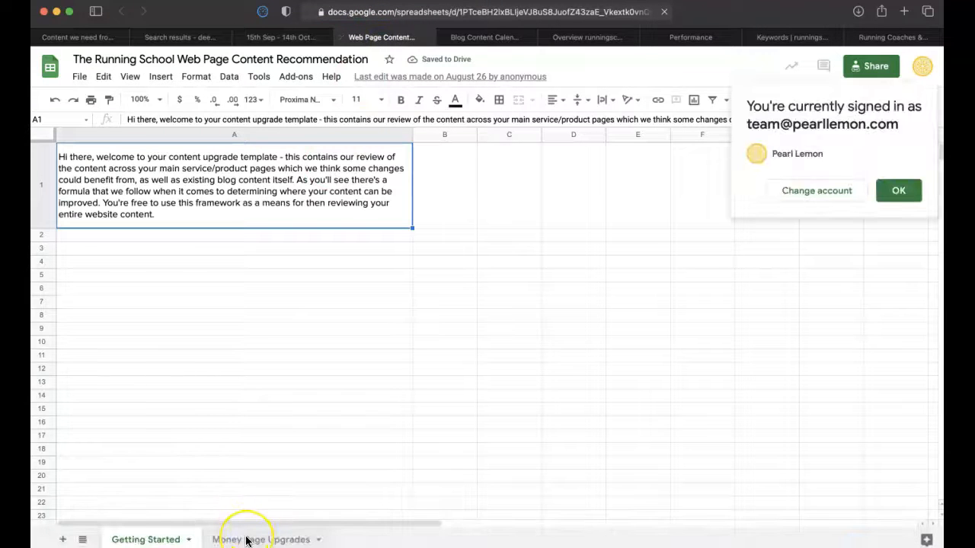
{"action": "left_click", "coordinate": [247, 539]}
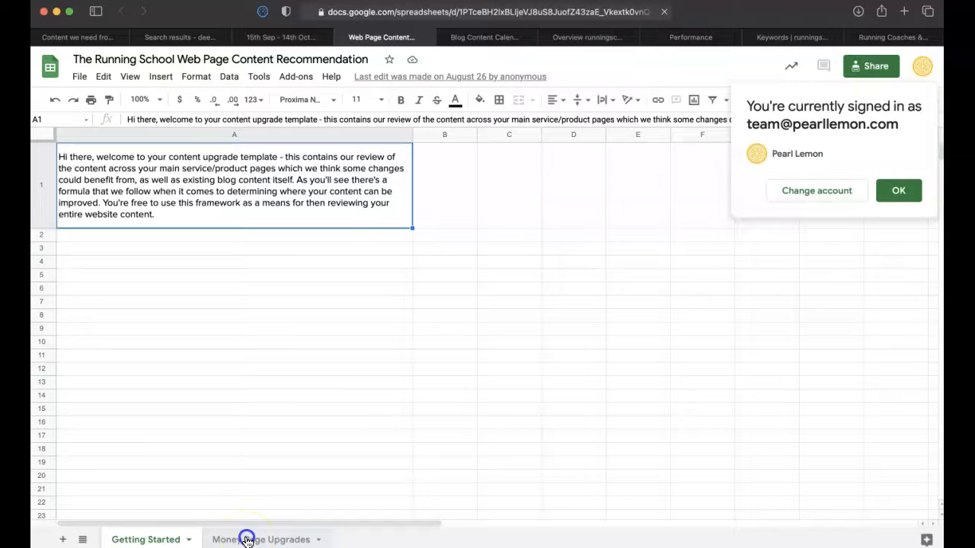
{"action": "left_click", "coordinate": [261, 539]}
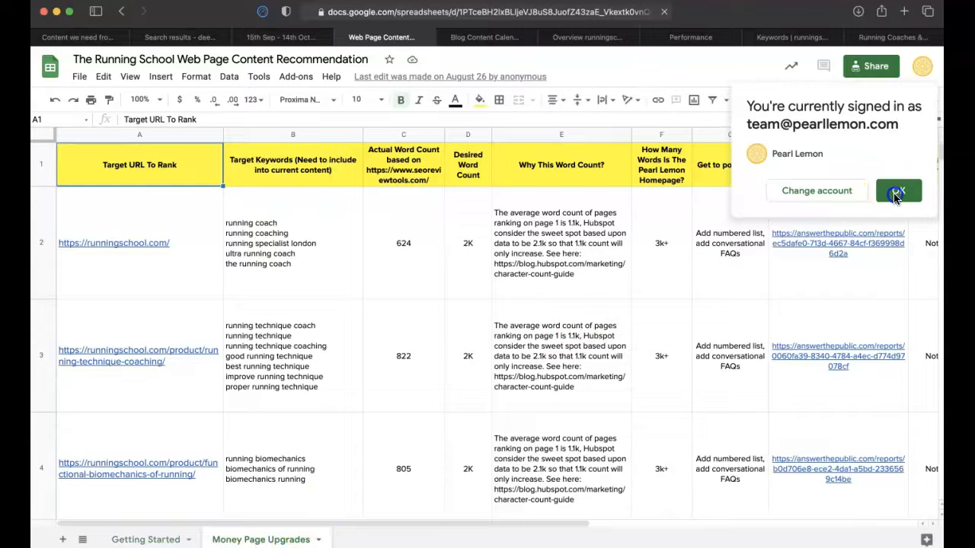
{"action": "left_click", "coordinate": [898, 191]}
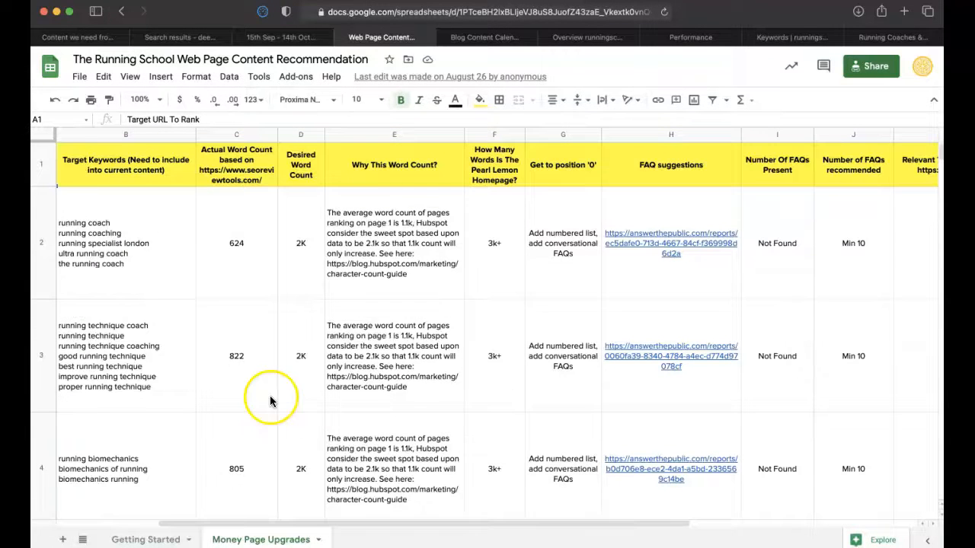
{"action": "left_click", "coordinate": [484, 36]}
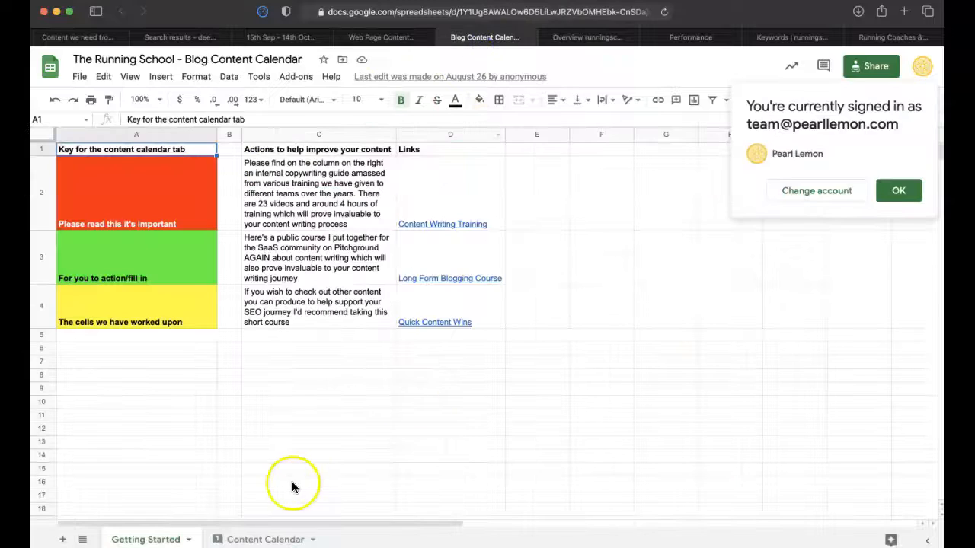
Review the Content Calendar sheet of planned blog topics, then return to Ahrefs' runningschool.com overview.
{"action": "left_click", "coordinate": [265, 539]}
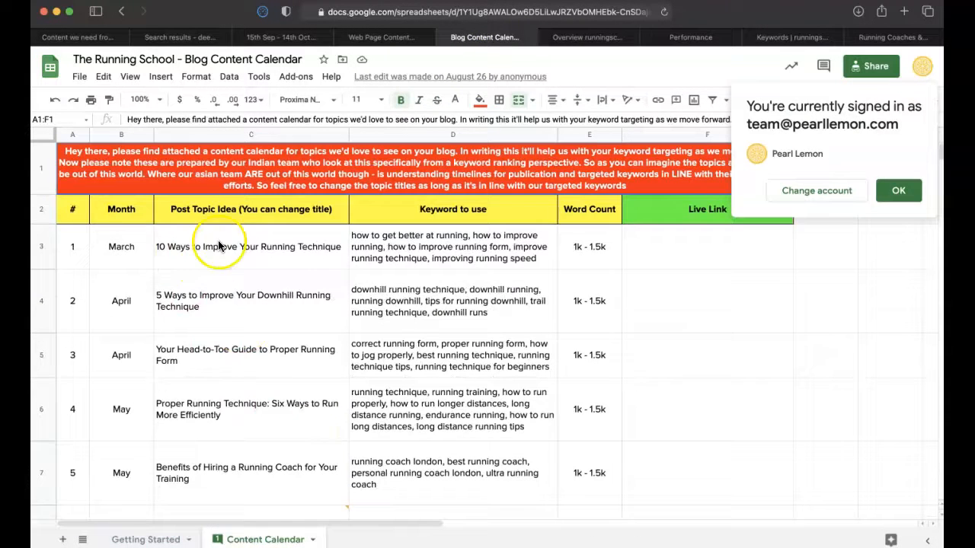
{"action": "mouse_move", "coordinate": [585, 54]}
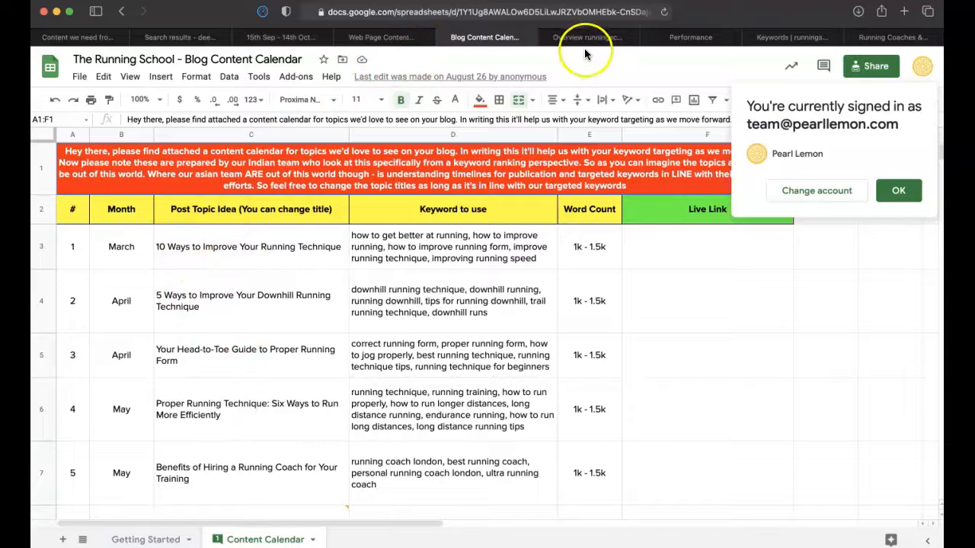
{"action": "left_click", "coordinate": [586, 37]}
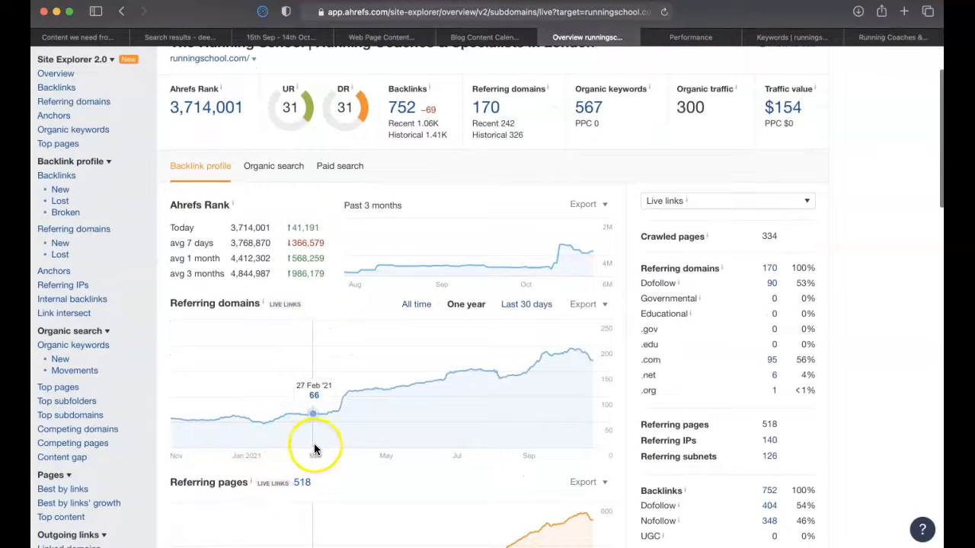
Review Ahrefs' organic traffic and keyword charts for runningschool.com, then return to Search Console Performance.
{"action": "scroll", "scroll_direction": "down", "scroll_amount": 3}
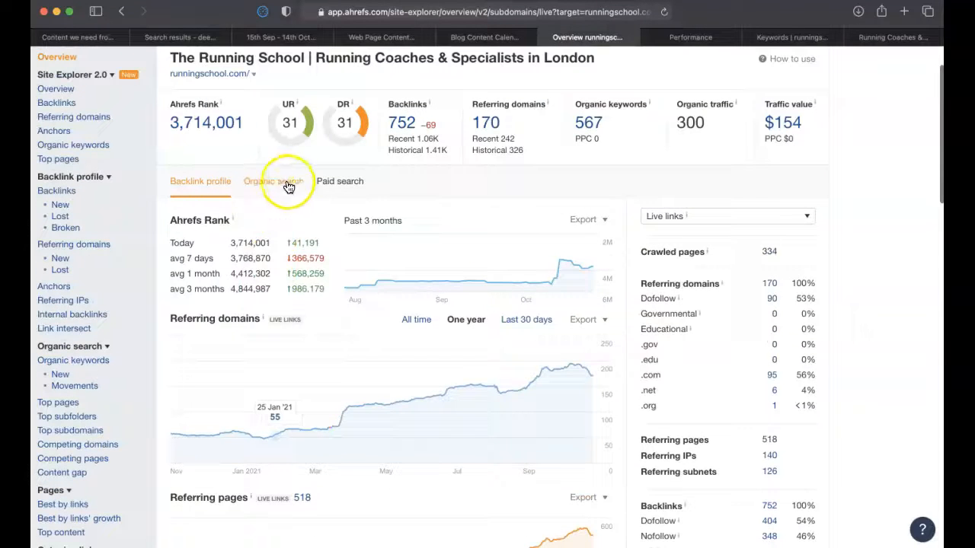
{"action": "left_click", "coordinate": [274, 182]}
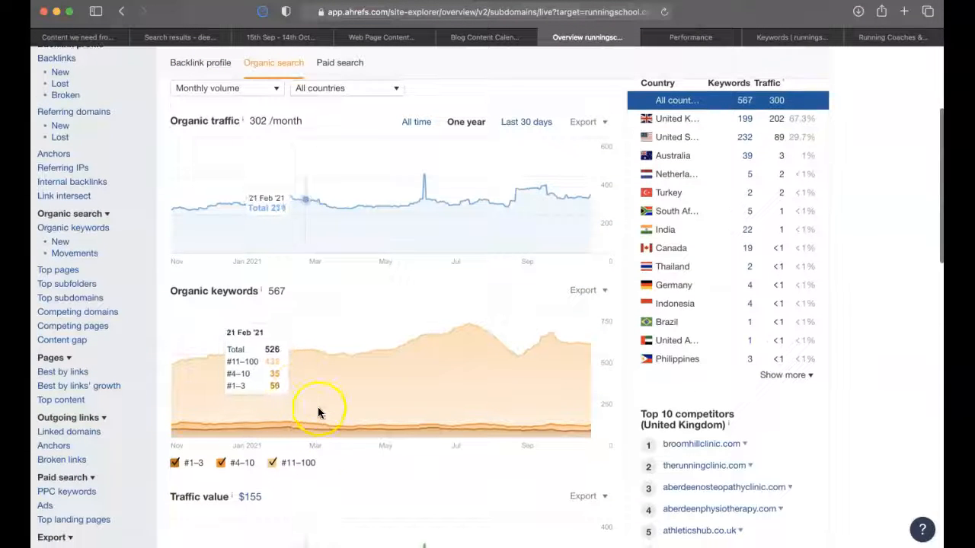
{"action": "mouse_move", "coordinate": [350, 221]}
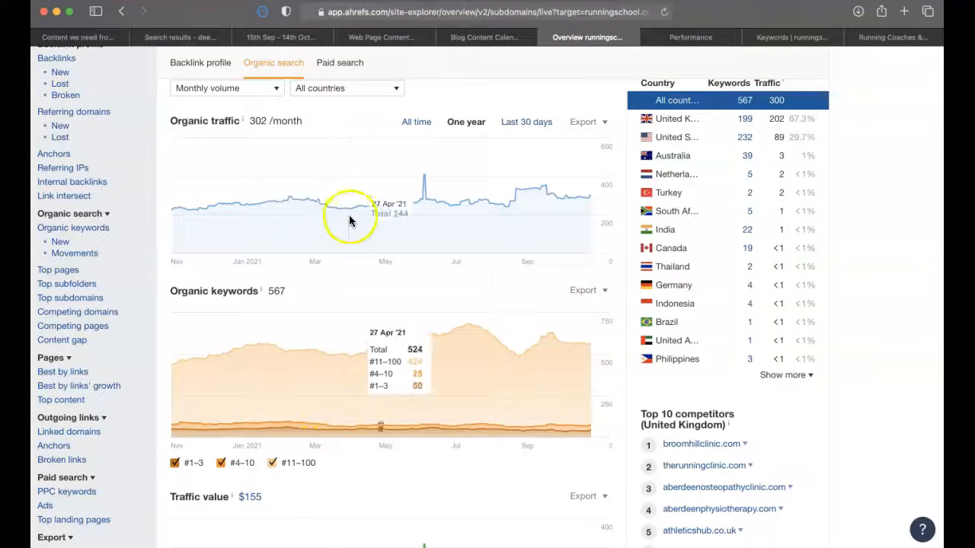
{"action": "mouse_move", "coordinate": [386, 229]}
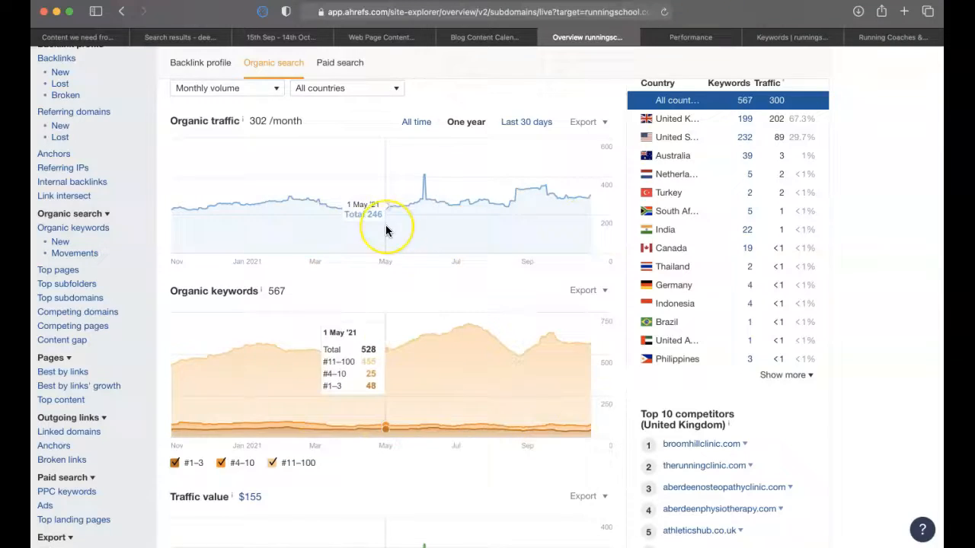
{"action": "left_click", "coordinate": [689, 36]}
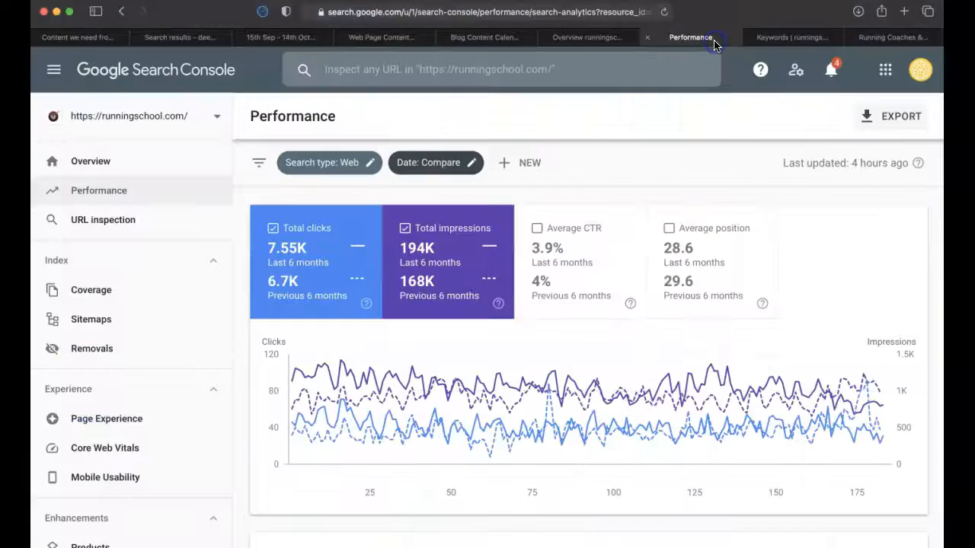
{"action": "left_click", "coordinate": [428, 163]}
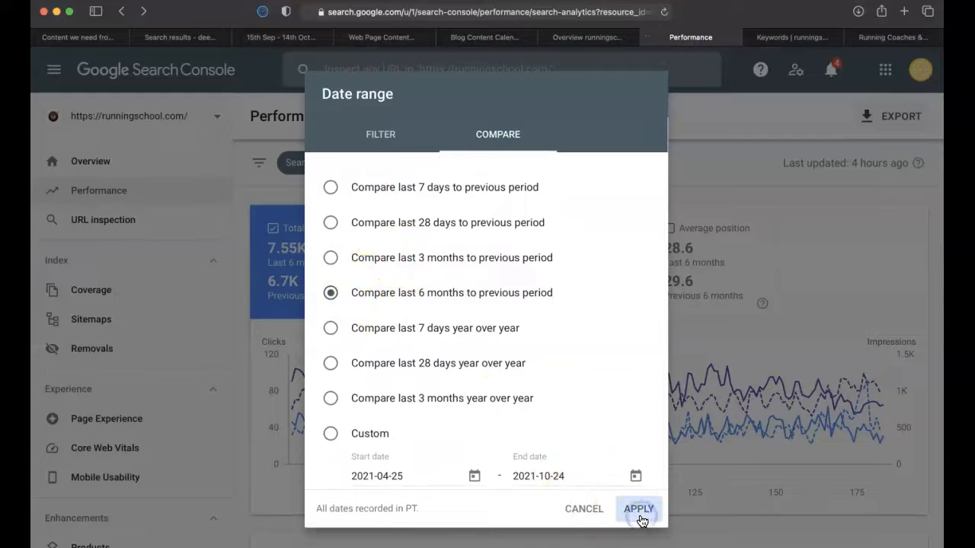
{"action": "left_click", "coordinate": [638, 509]}
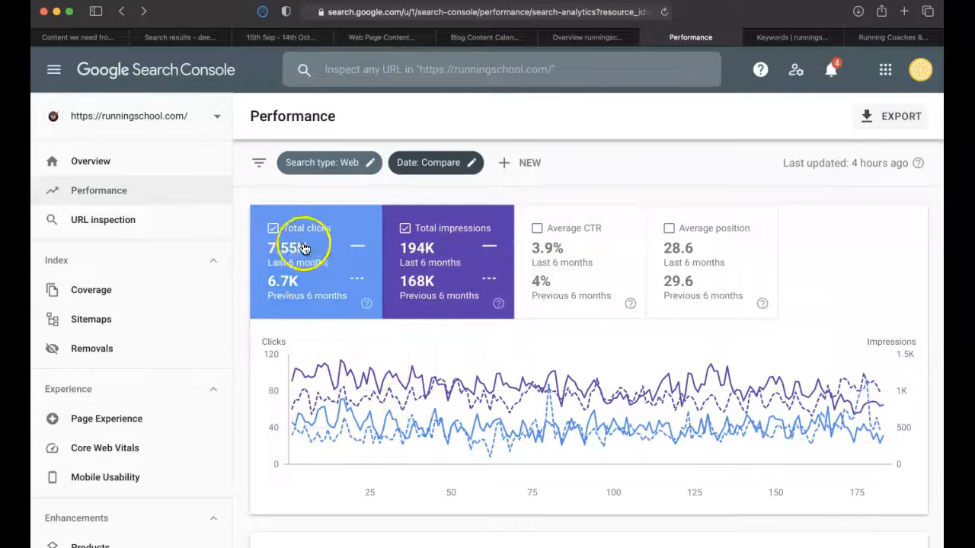
{"action": "scroll", "scroll_direction": "down", "scroll_amount": 3}
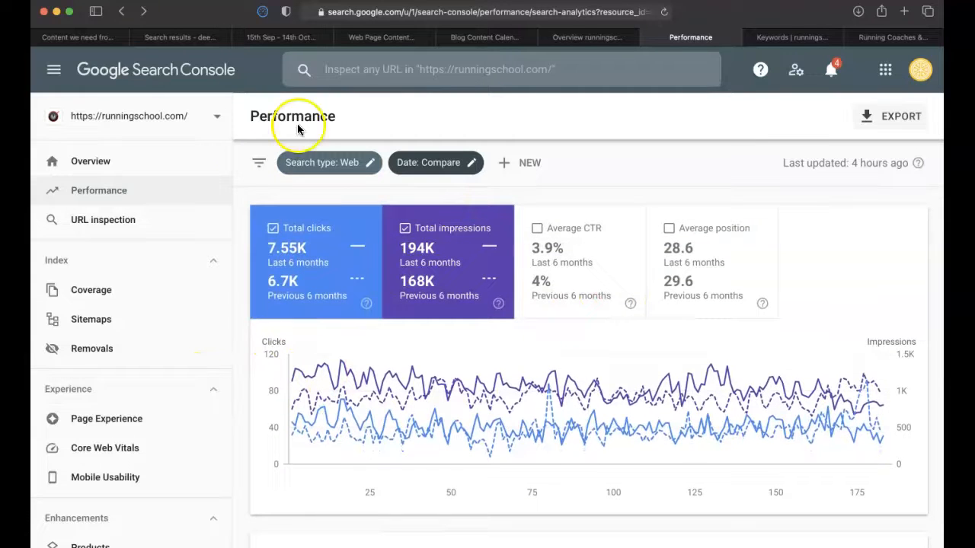
{"action": "mouse_move", "coordinate": [61, 518]}
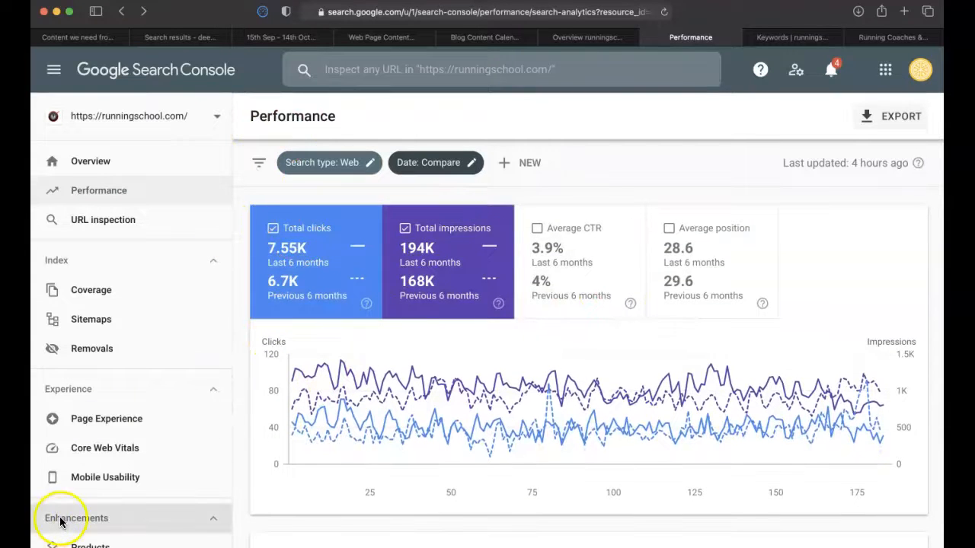